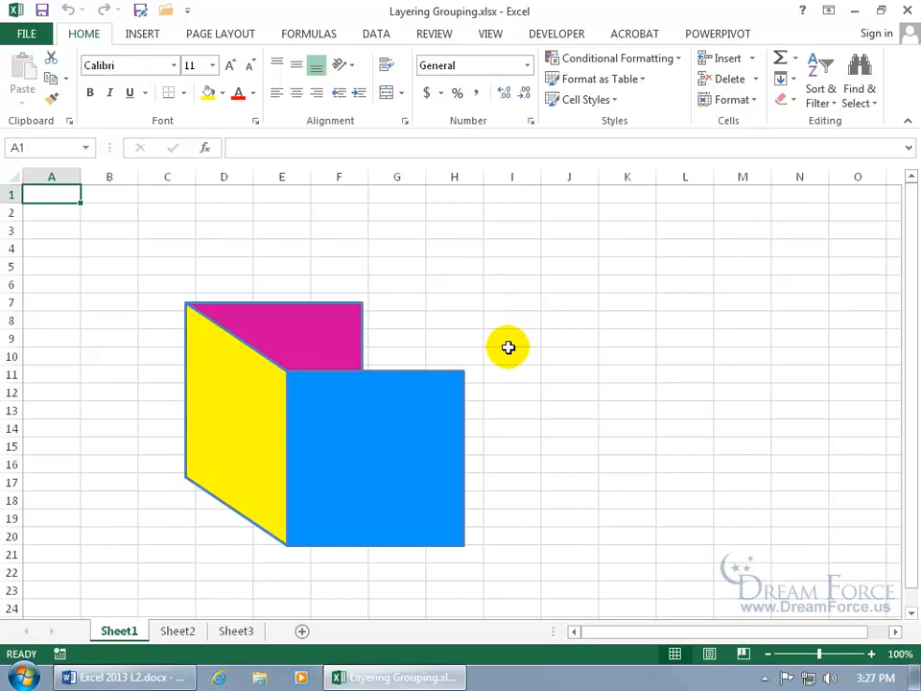
{"action": "mouse_move", "coordinate": [544, 427]}
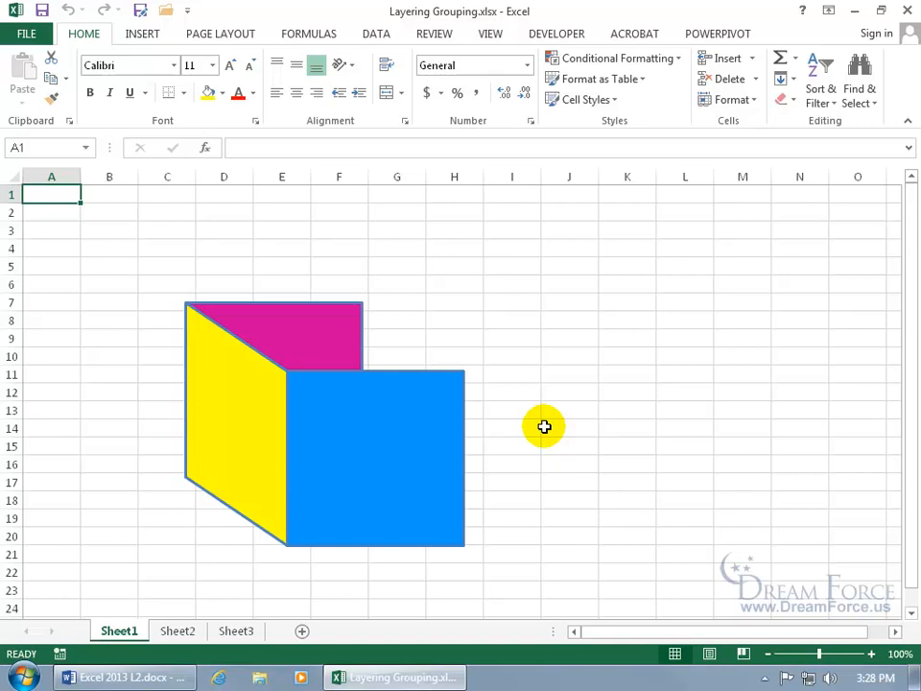
{"action": "mouse_move", "coordinate": [388, 397]}
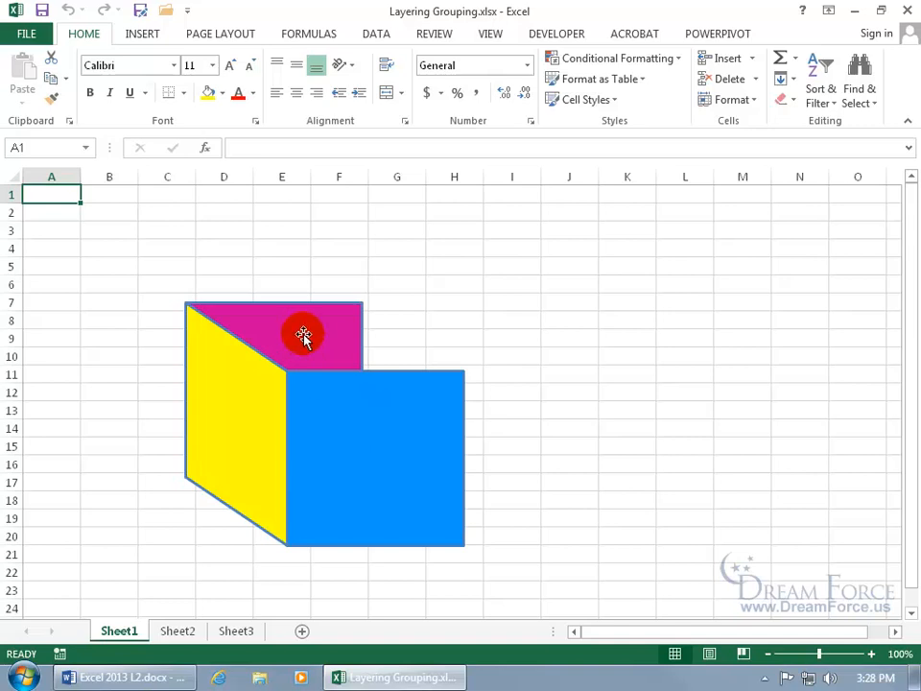
Select the magenta square and show its Drawing Tools Format arrange options.
{"action": "left_click", "coordinate": [304, 336]}
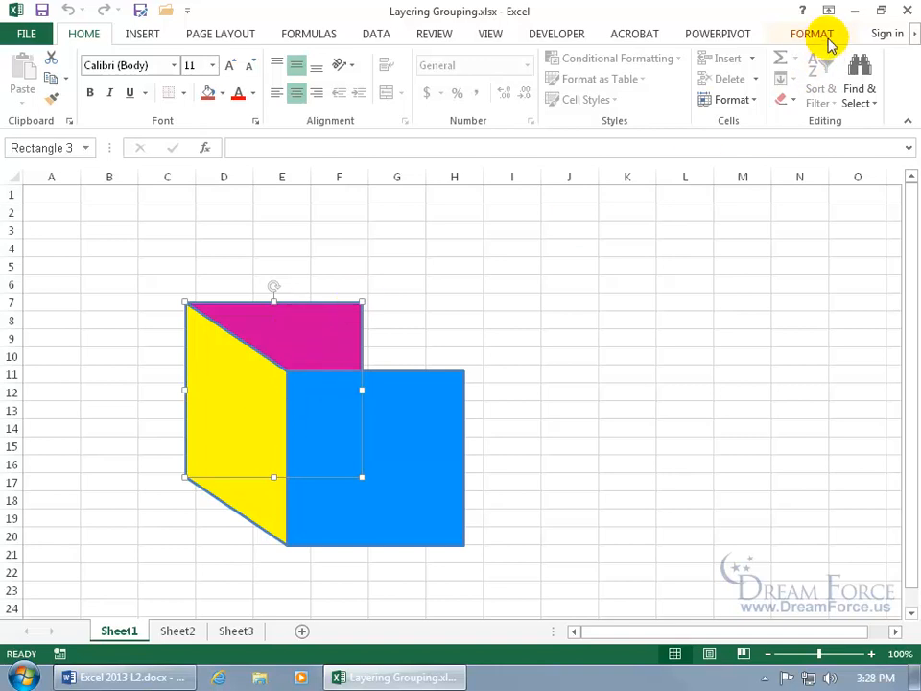
{"action": "left_click", "coordinate": [811, 34]}
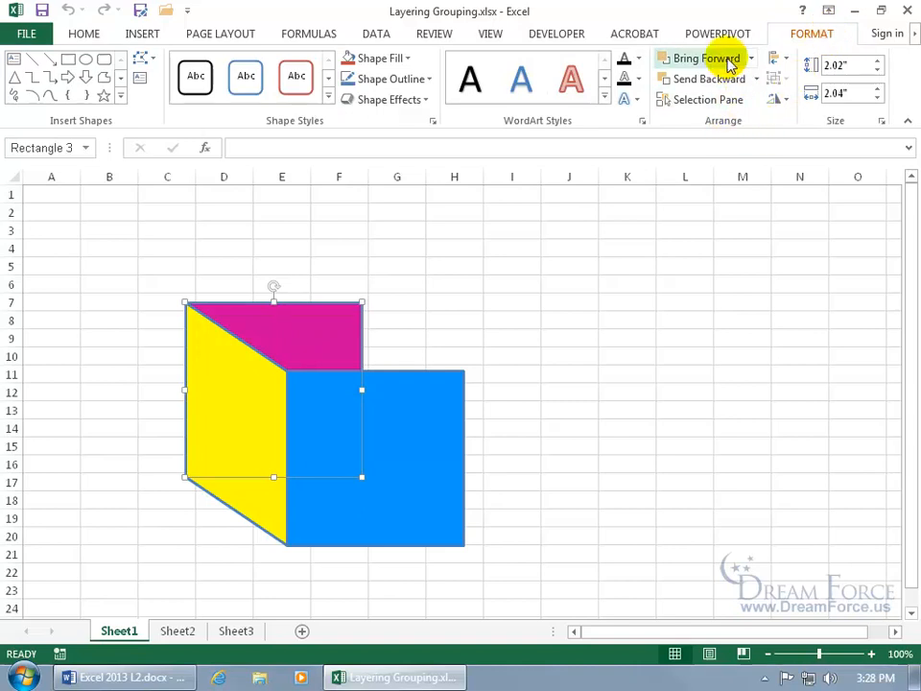
{"action": "mouse_move", "coordinate": [701, 57]}
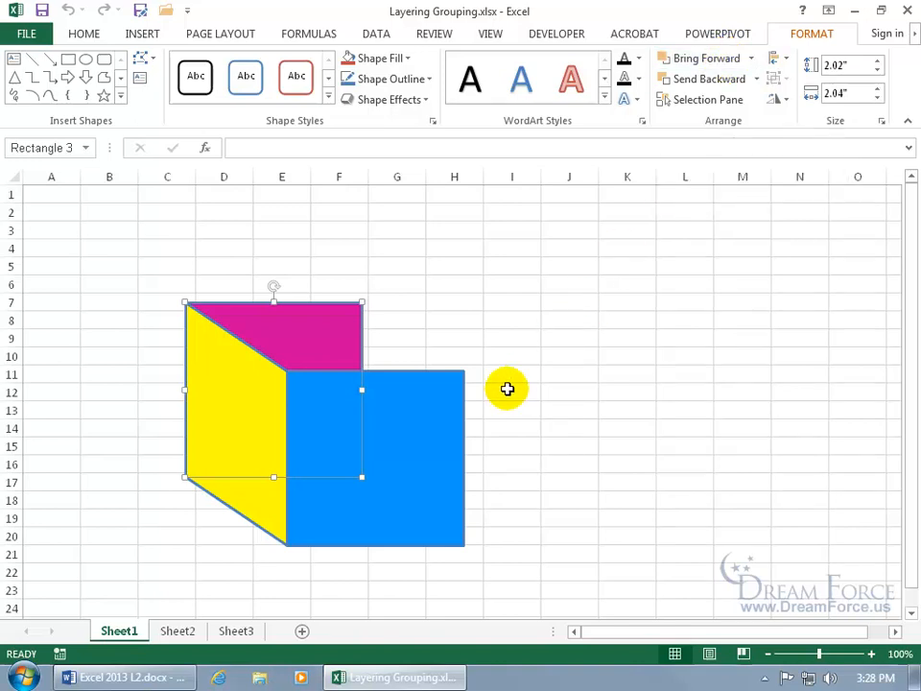
{"action": "mouse_move", "coordinate": [427, 413]}
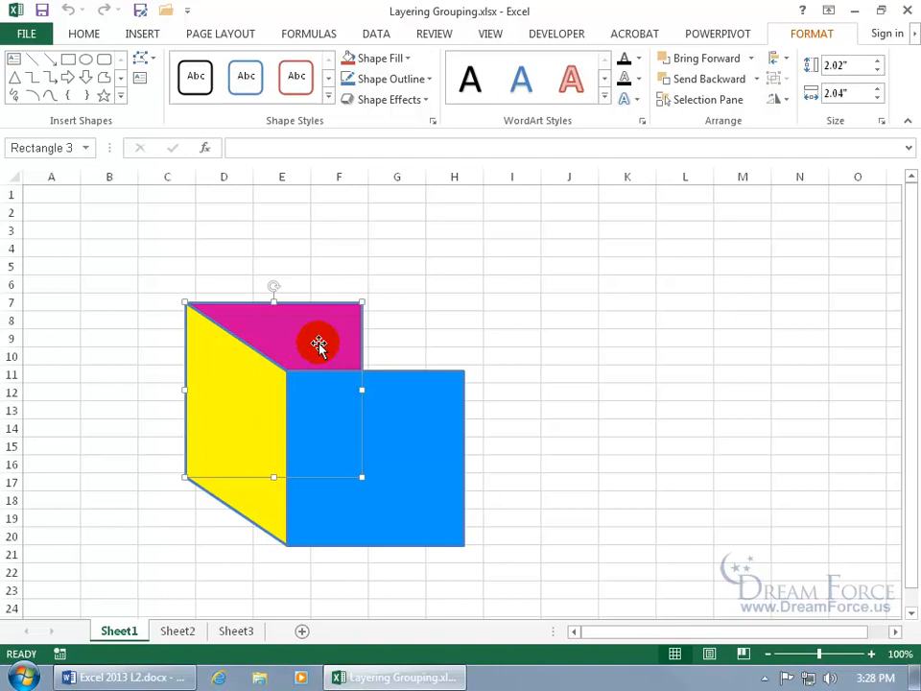
{"action": "mouse_move", "coordinate": [575, 349]}
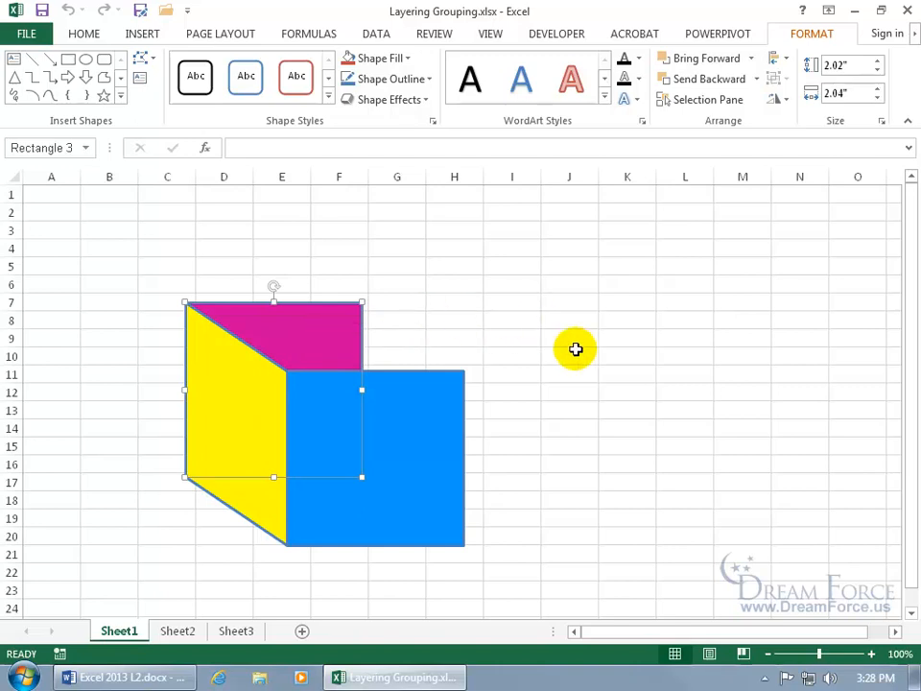
{"action": "mouse_move", "coordinate": [619, 404]}
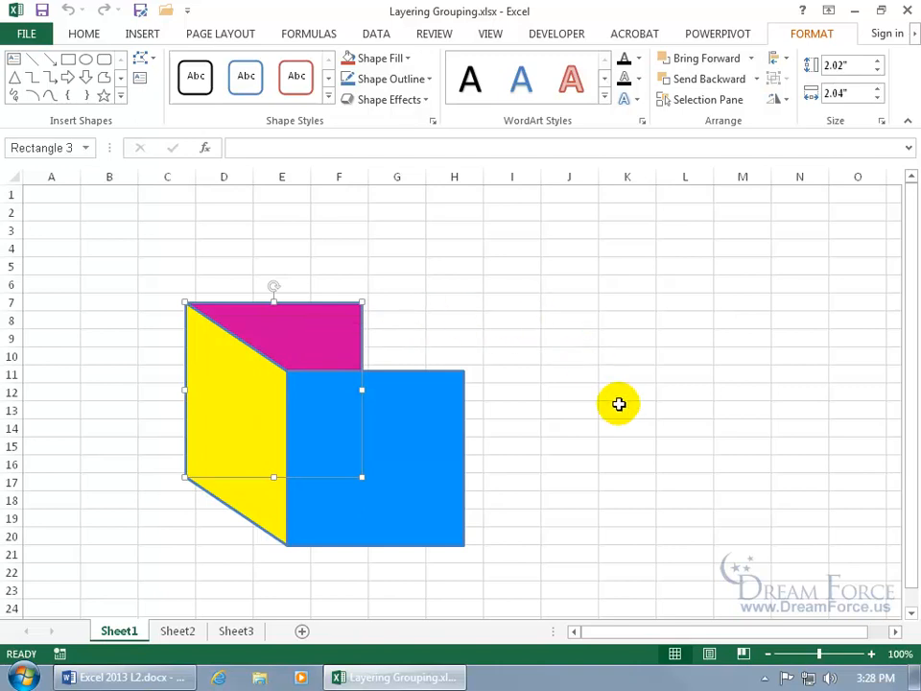
{"action": "mouse_move", "coordinate": [459, 424]}
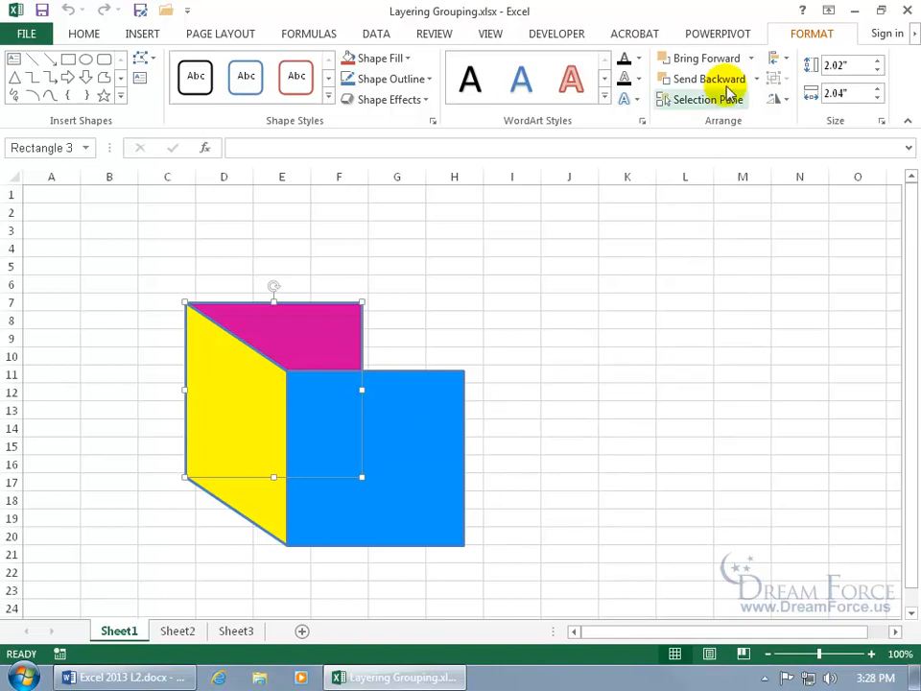
{"action": "left_click", "coordinate": [705, 59]}
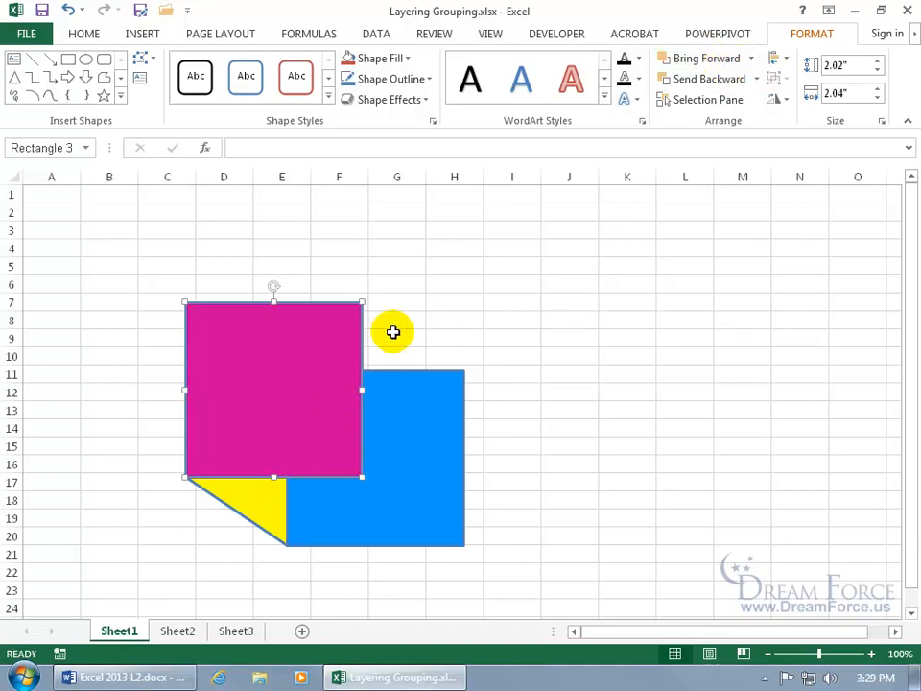
{"action": "mouse_move", "coordinate": [400, 383]}
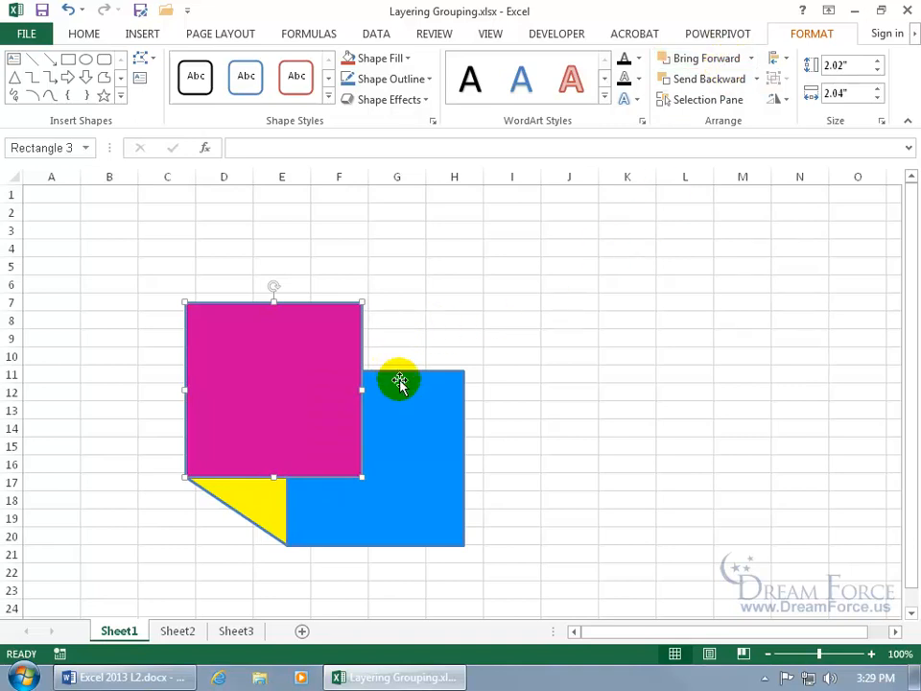
{"action": "mouse_move", "coordinate": [248, 487]}
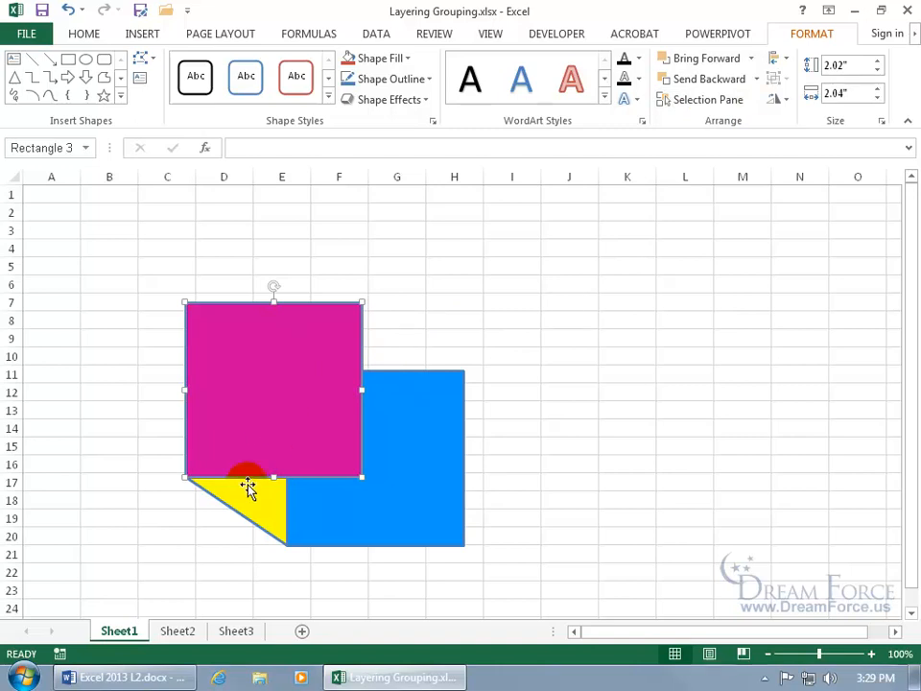
{"action": "mouse_move", "coordinate": [247, 494]}
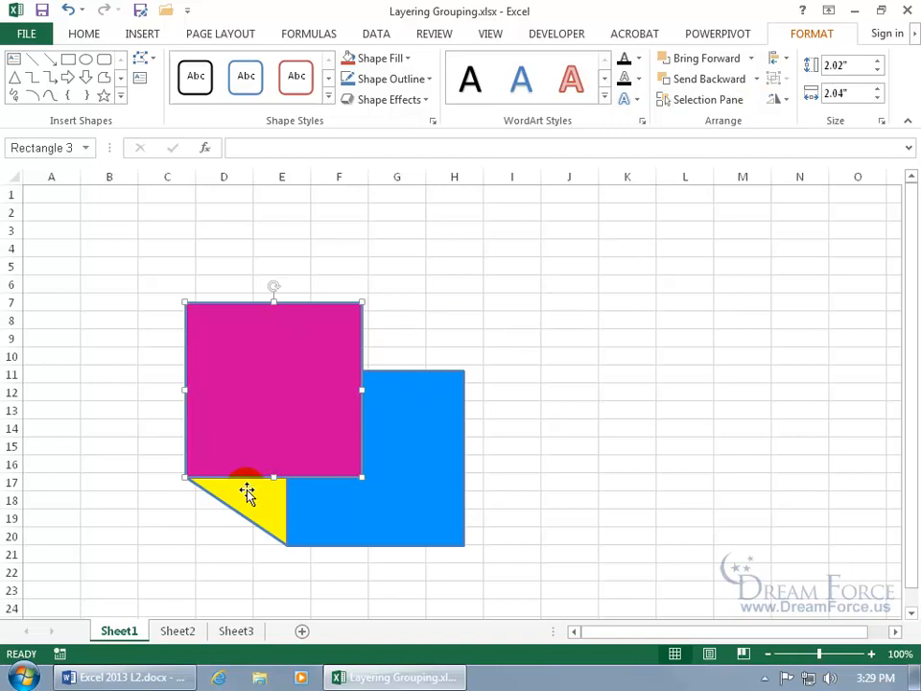
{"action": "left_click", "coordinate": [706, 79]}
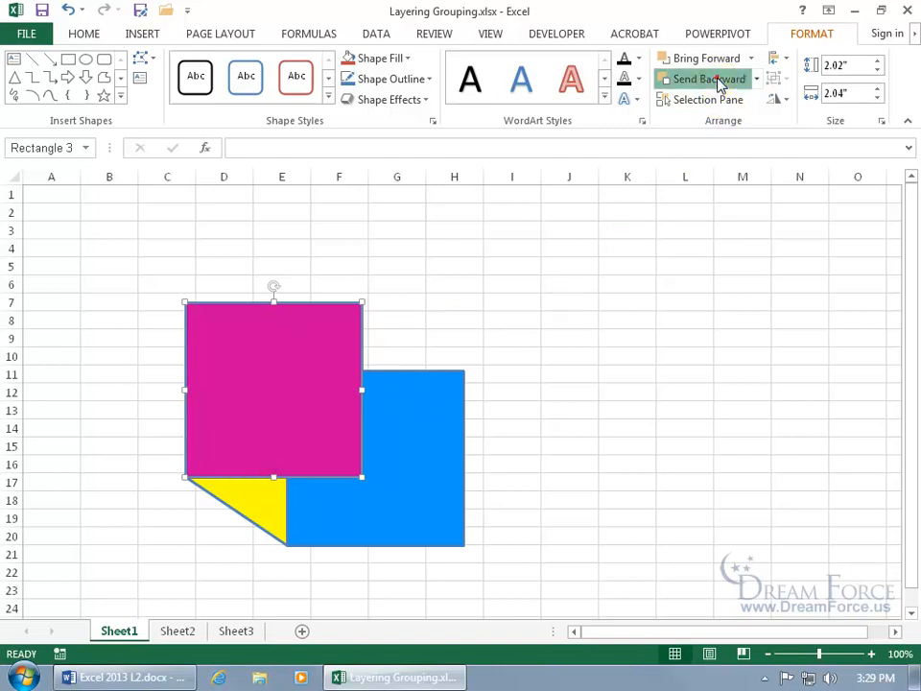
{"action": "left_click", "coordinate": [708, 78]}
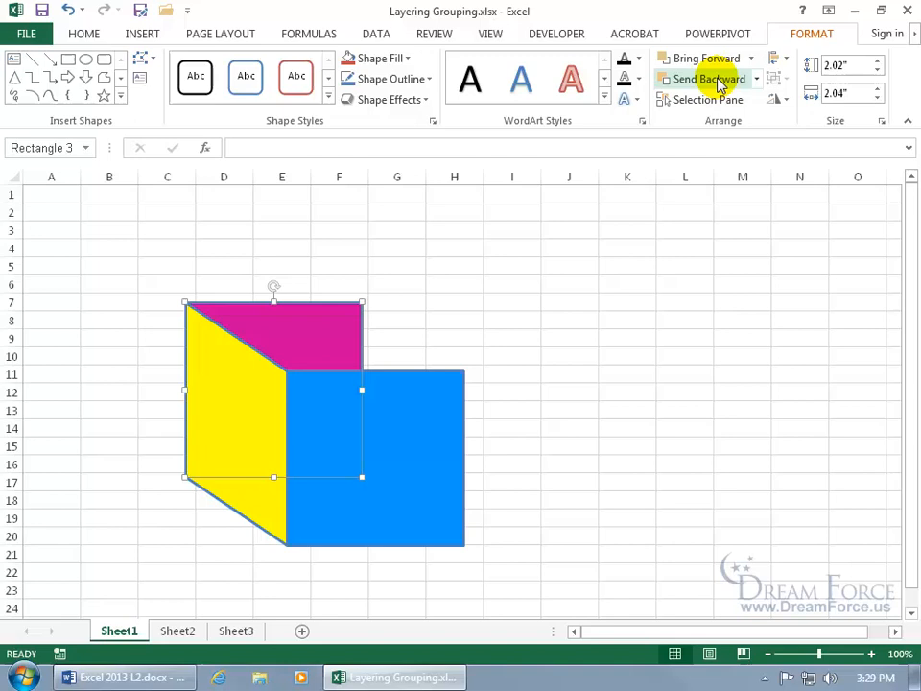
{"action": "mouse_move", "coordinate": [691, 115]}
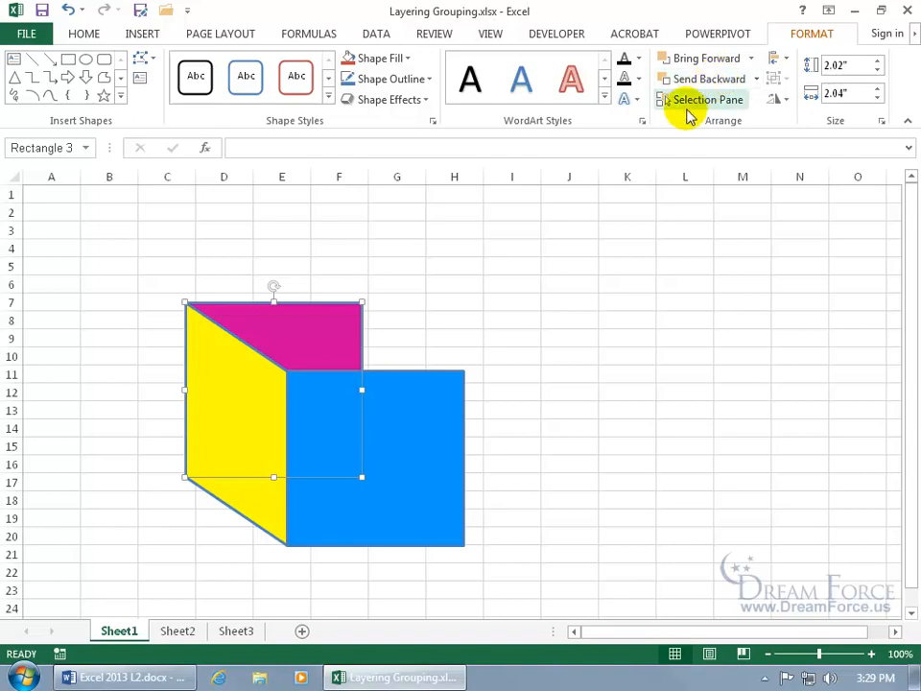
{"action": "mouse_move", "coordinate": [726, 93]}
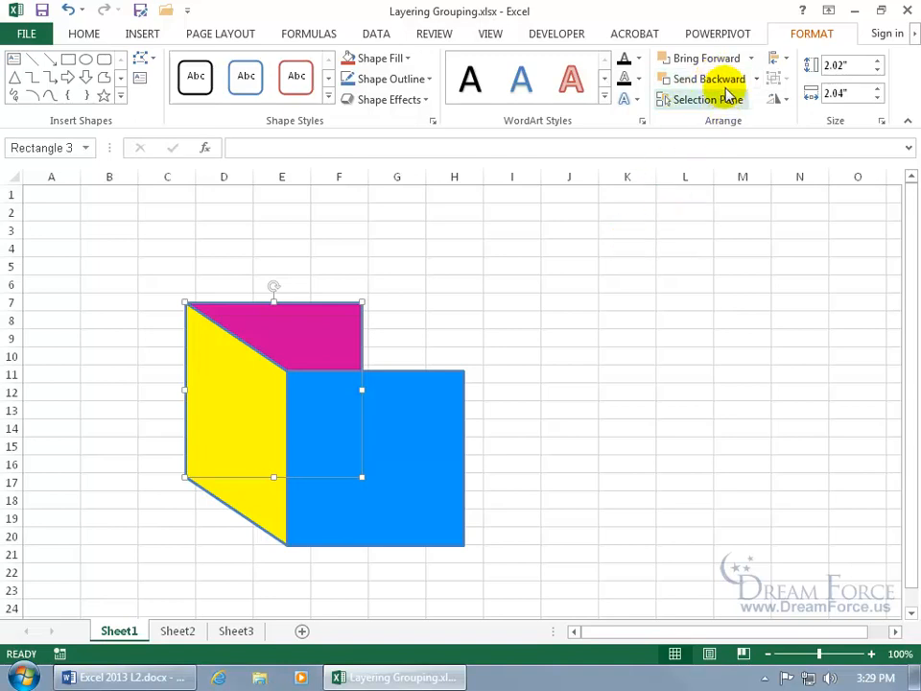
{"action": "mouse_move", "coordinate": [707, 59]}
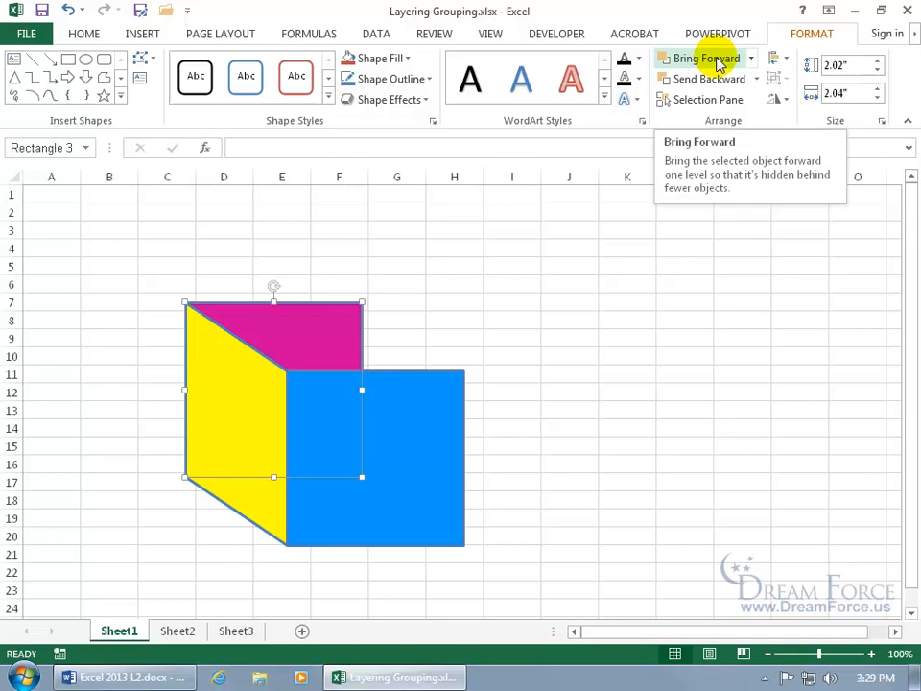
{"action": "left_click", "coordinate": [751, 58]}
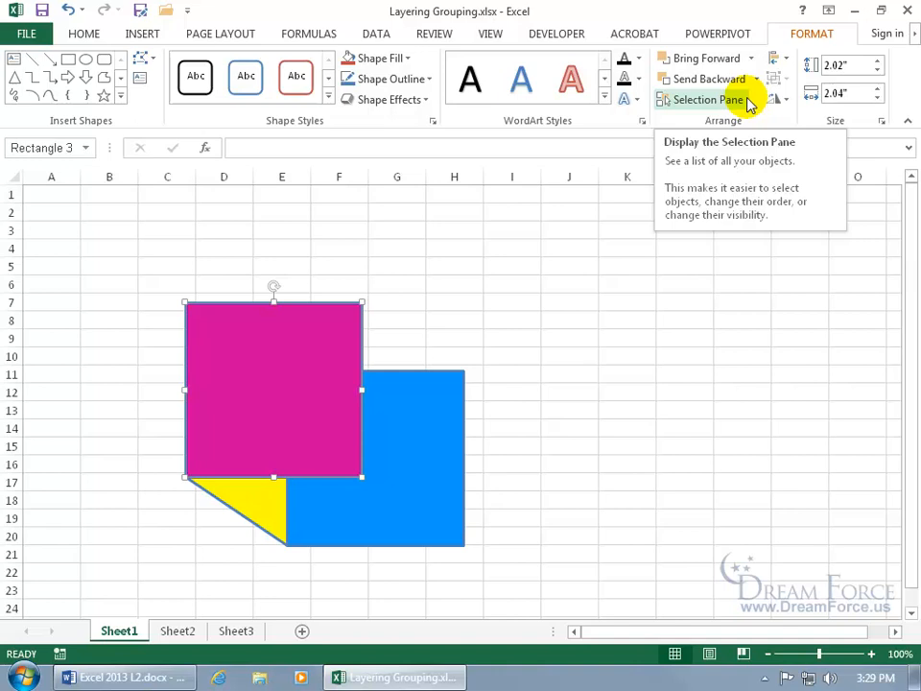
{"action": "left_click", "coordinate": [754, 79]}
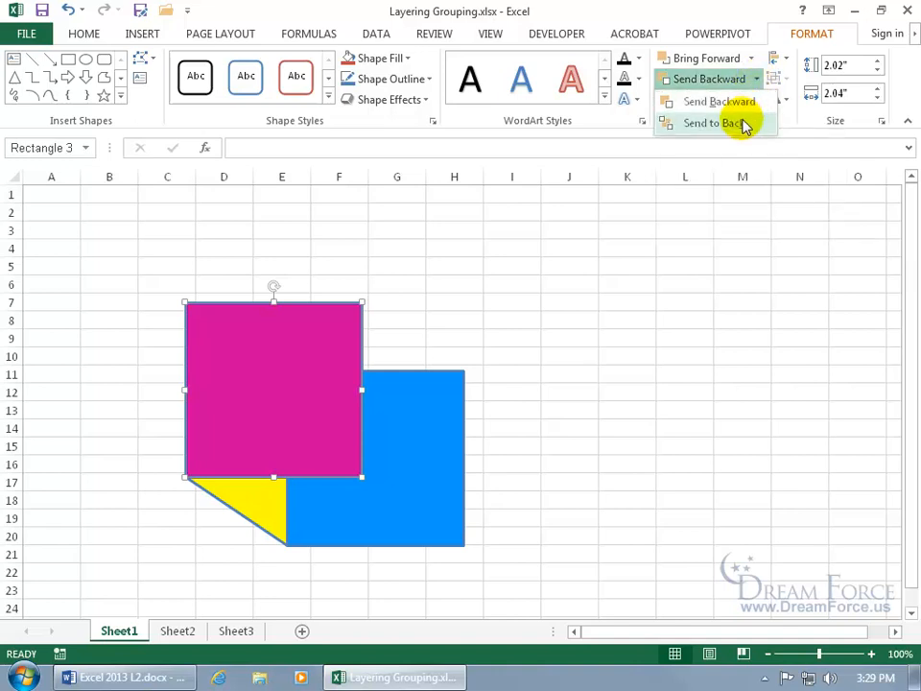
{"action": "mouse_move", "coordinate": [715, 123]}
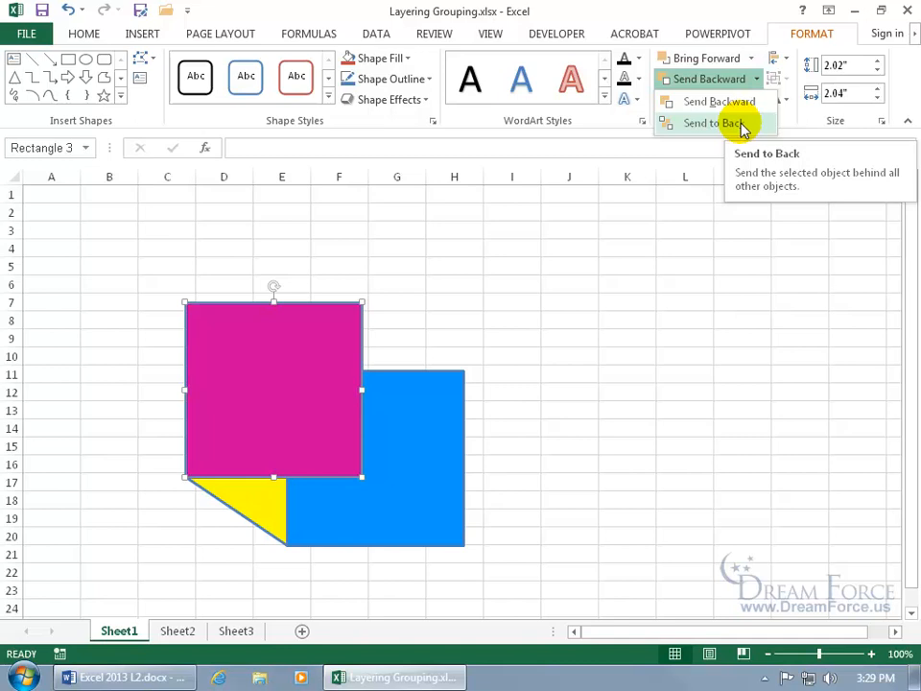
{"action": "left_click", "coordinate": [710, 123]}
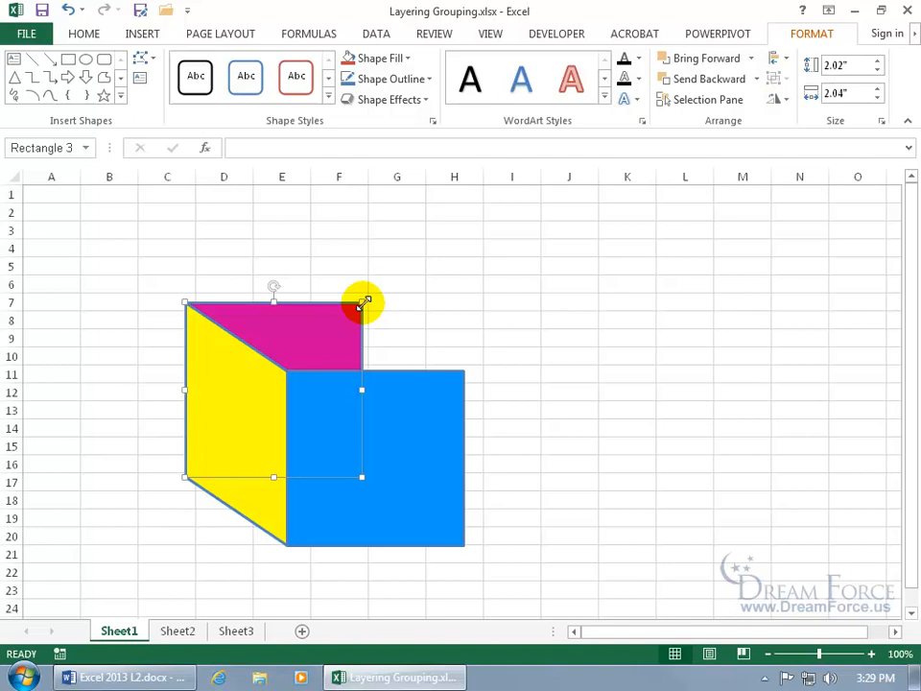
{"action": "mouse_move", "coordinate": [362, 302]}
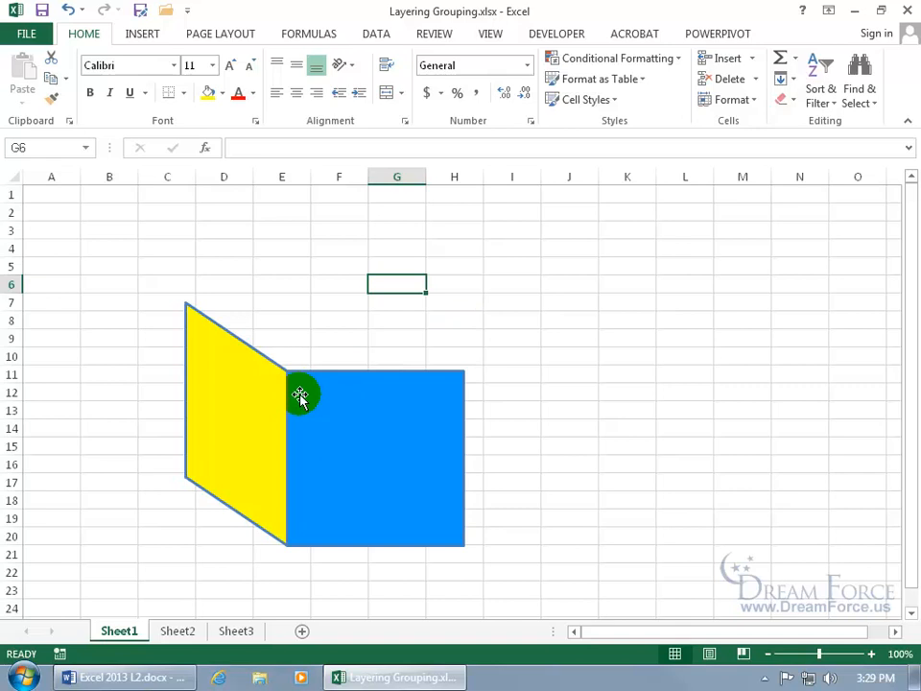
{"action": "mouse_move", "coordinate": [228, 459]}
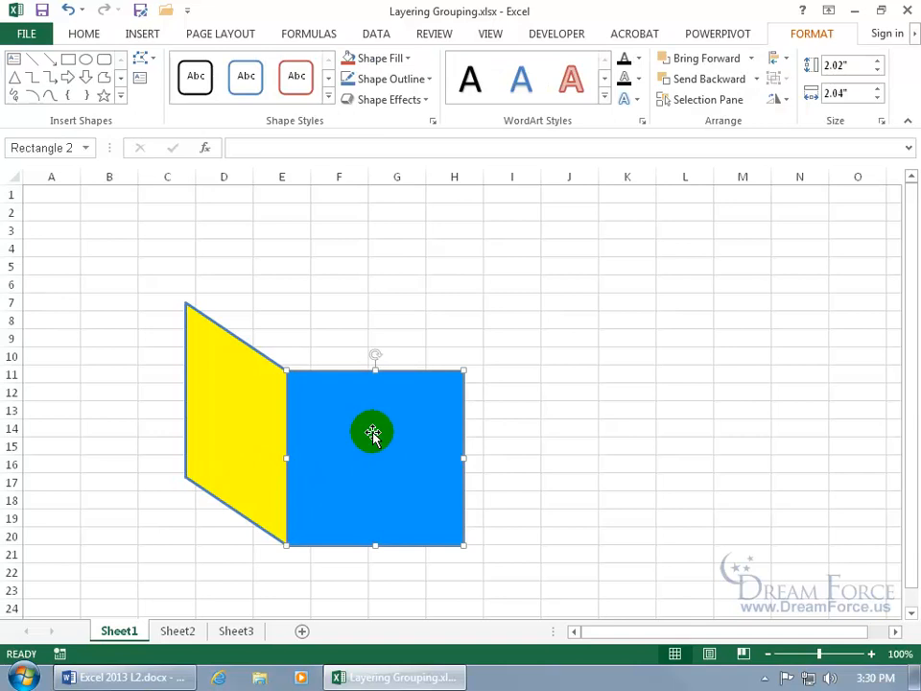
Bring the small hidden magenta square forward, then undo so it hides behind the yellow shape again.
{"action": "left_click", "coordinate": [226, 432]}
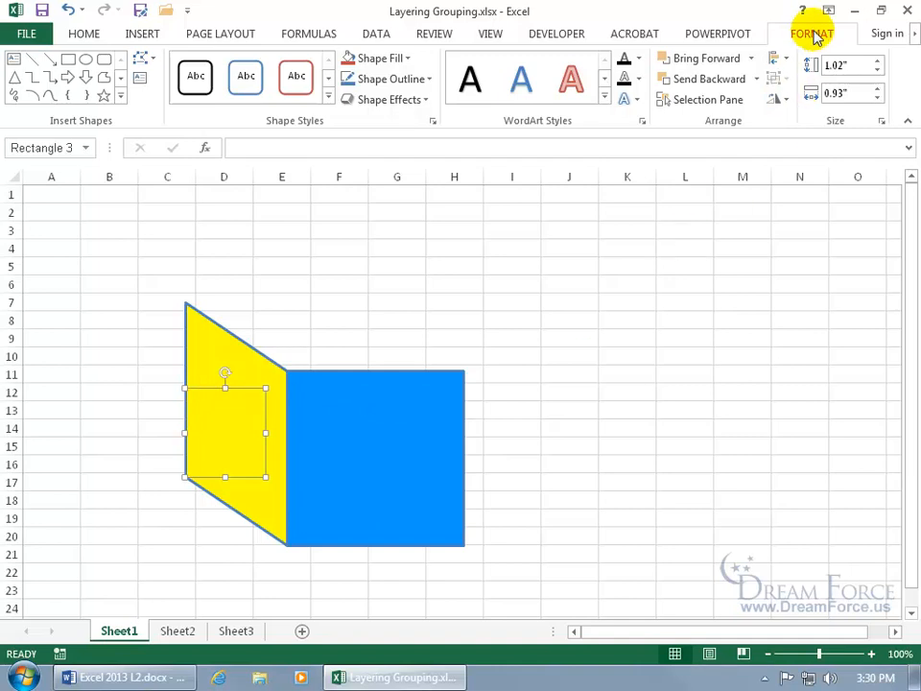
{"action": "left_click", "coordinate": [701, 57]}
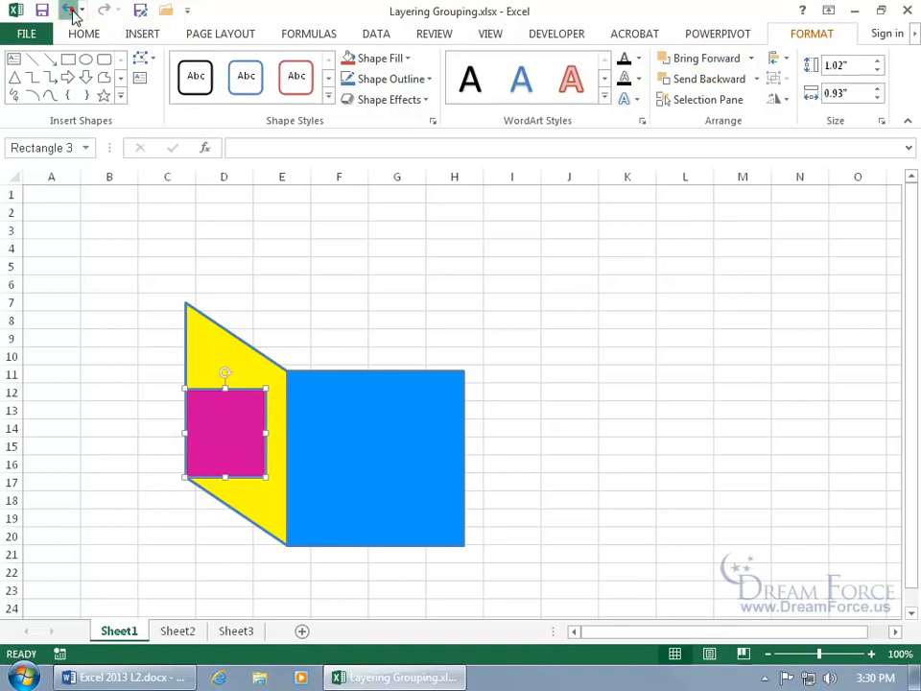
{"action": "left_click", "coordinate": [70, 11]}
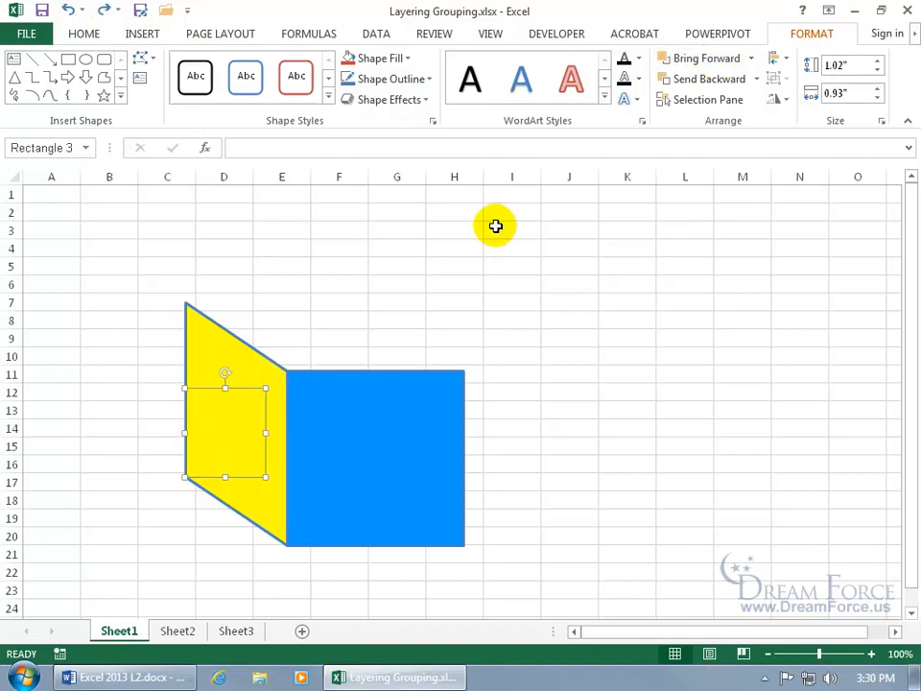
{"action": "mouse_move", "coordinate": [753, 131]}
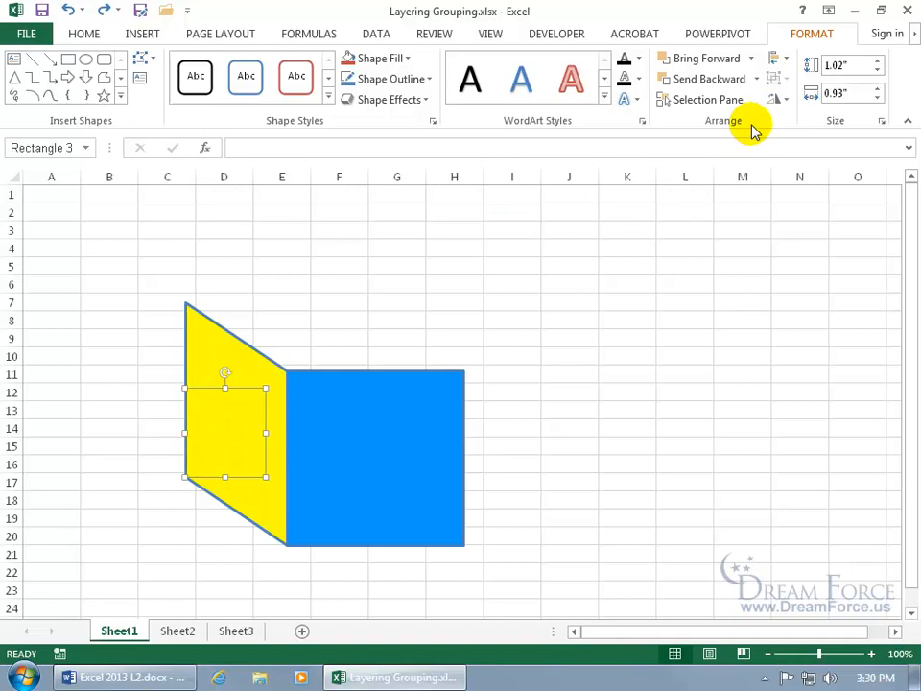
Via the Selection Pane, move Rectangle 3 above Parallelogram 1 so it shows in front.
{"action": "left_click", "coordinate": [708, 99]}
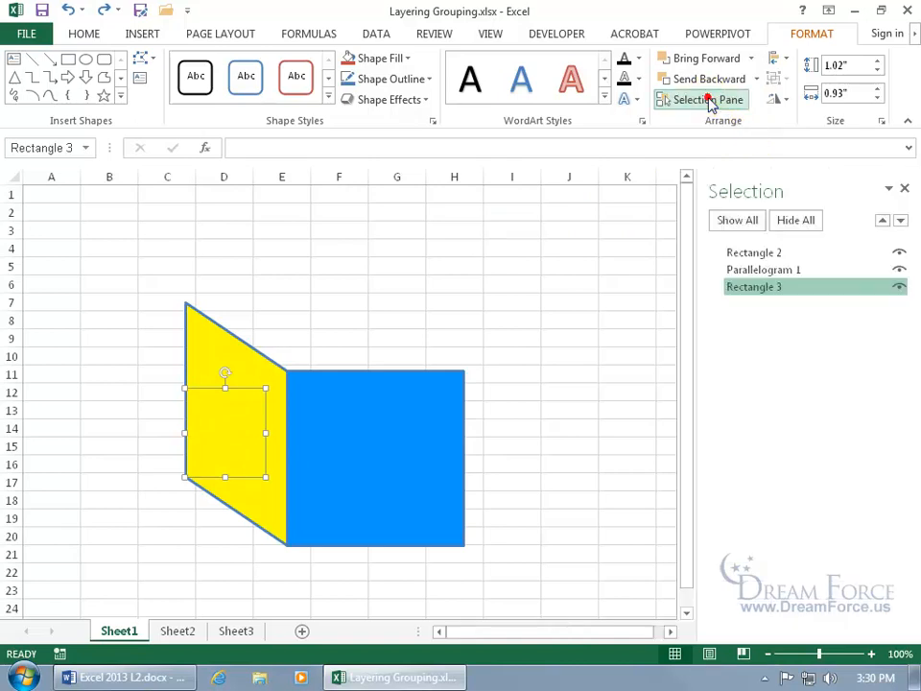
{"action": "mouse_move", "coordinate": [748, 347]}
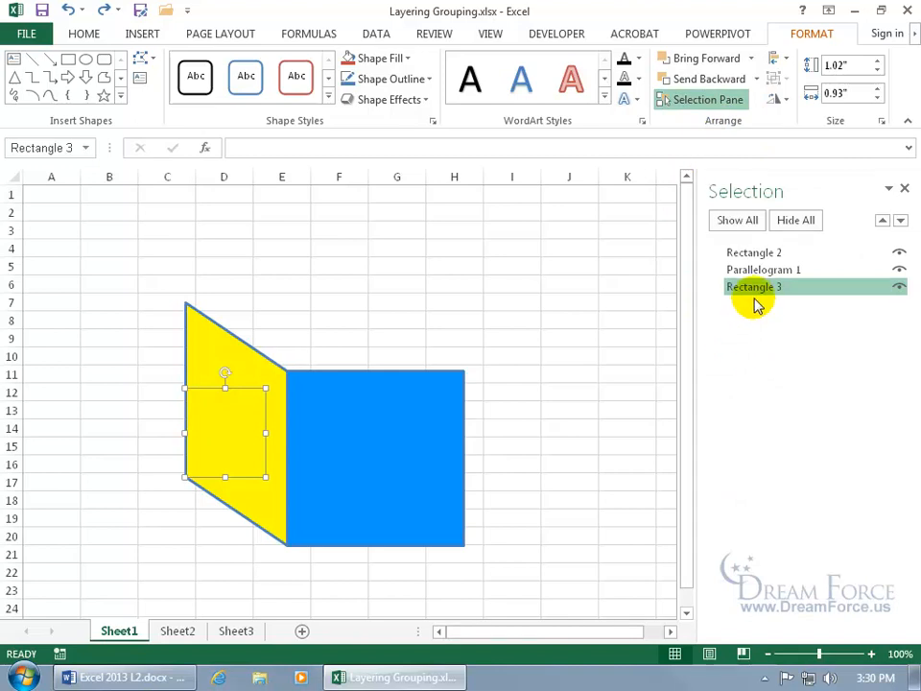
{"action": "left_click", "coordinate": [763, 270]}
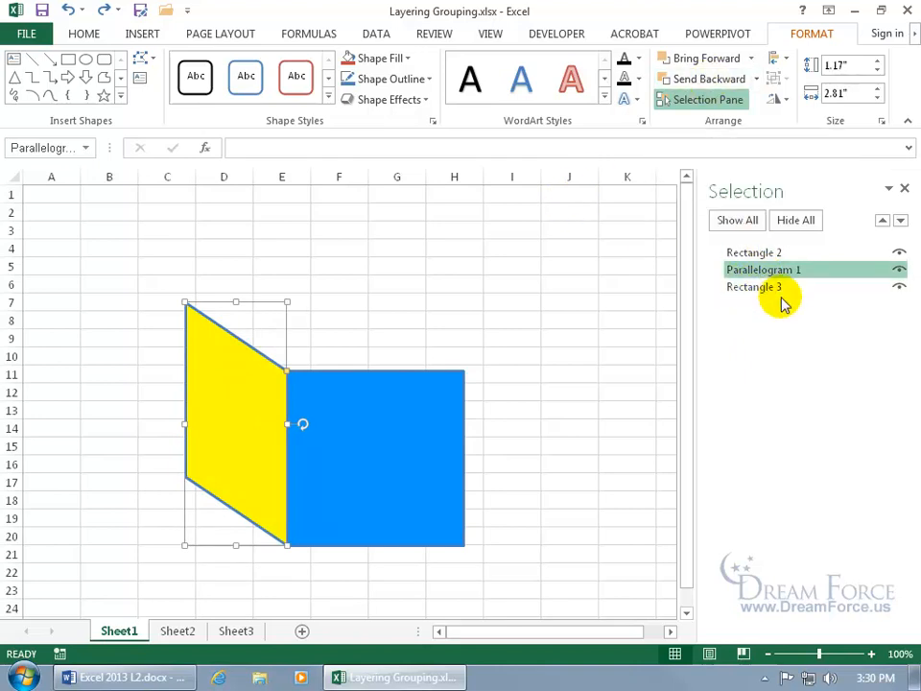
{"action": "left_click", "coordinate": [755, 287]}
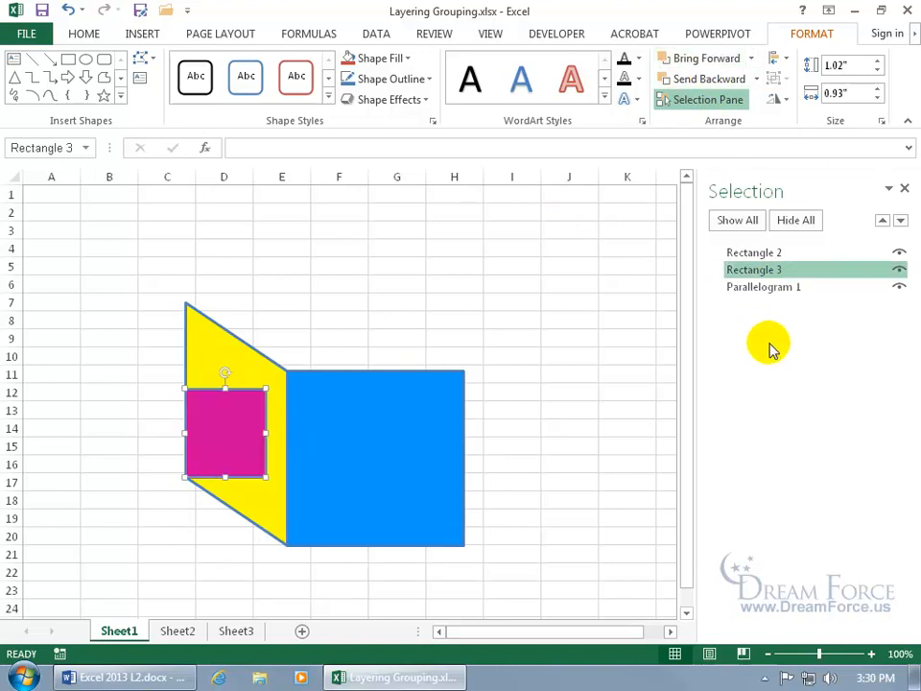
{"action": "mouse_move", "coordinate": [273, 440]}
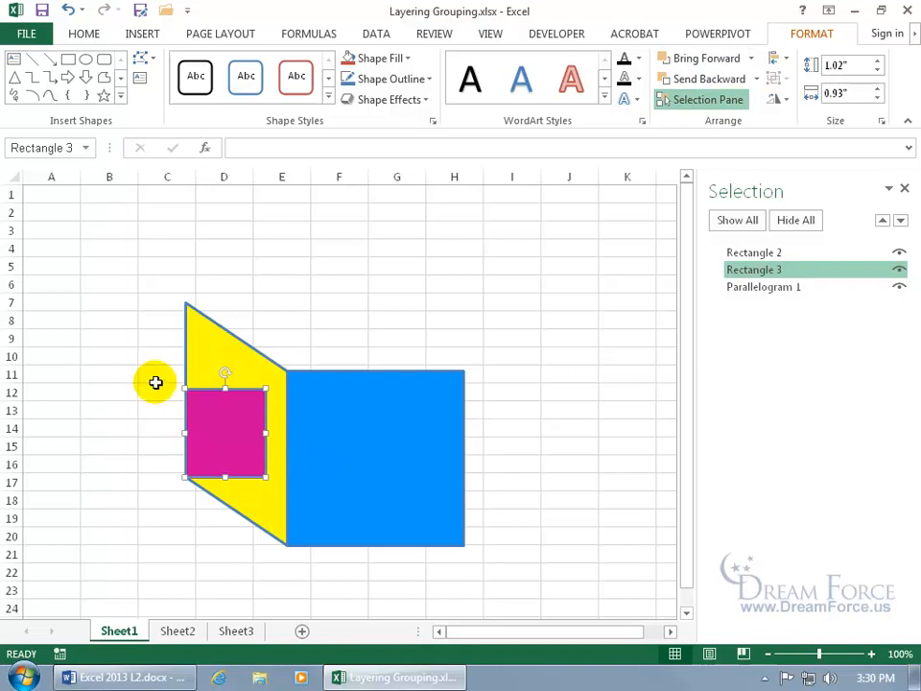
{"action": "mouse_move", "coordinate": [569, 350]}
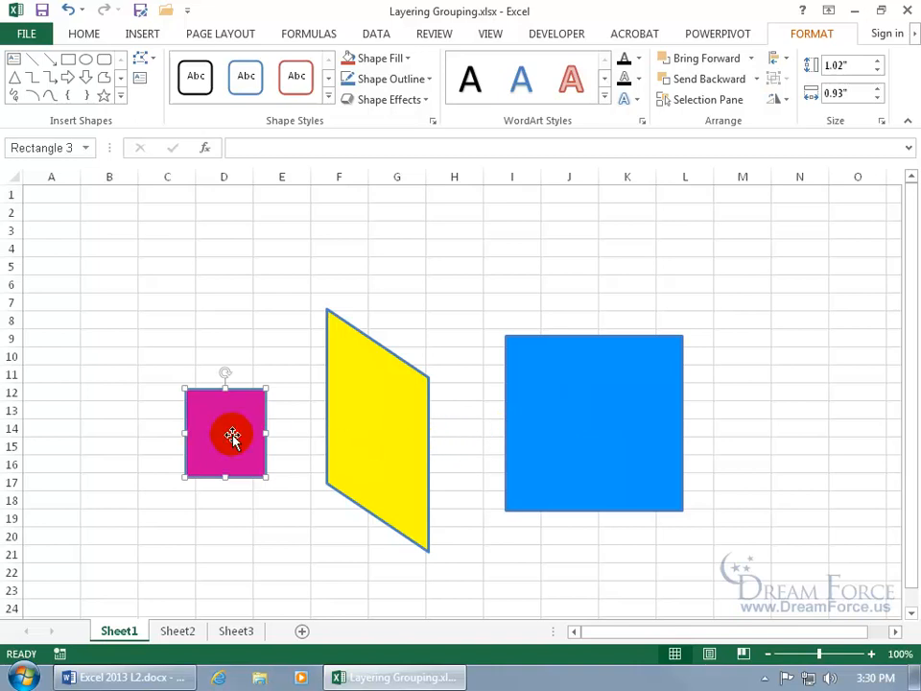
Adjust the yellow parallelogram and blue rectangle around the enlarged magenta top.
{"action": "left_click", "coordinate": [377, 431]}
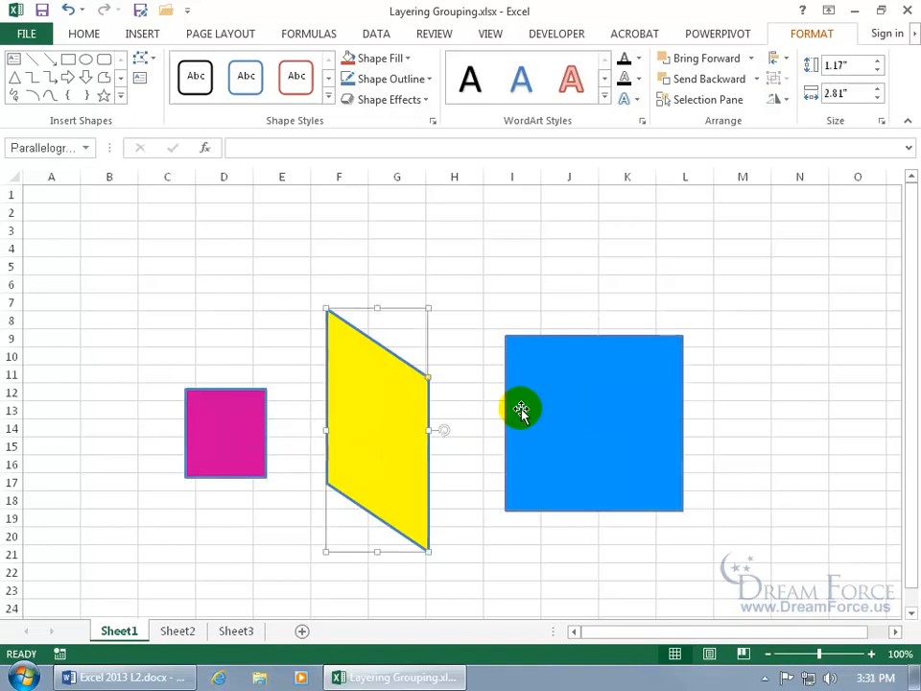
{"action": "left_click", "coordinate": [593, 422]}
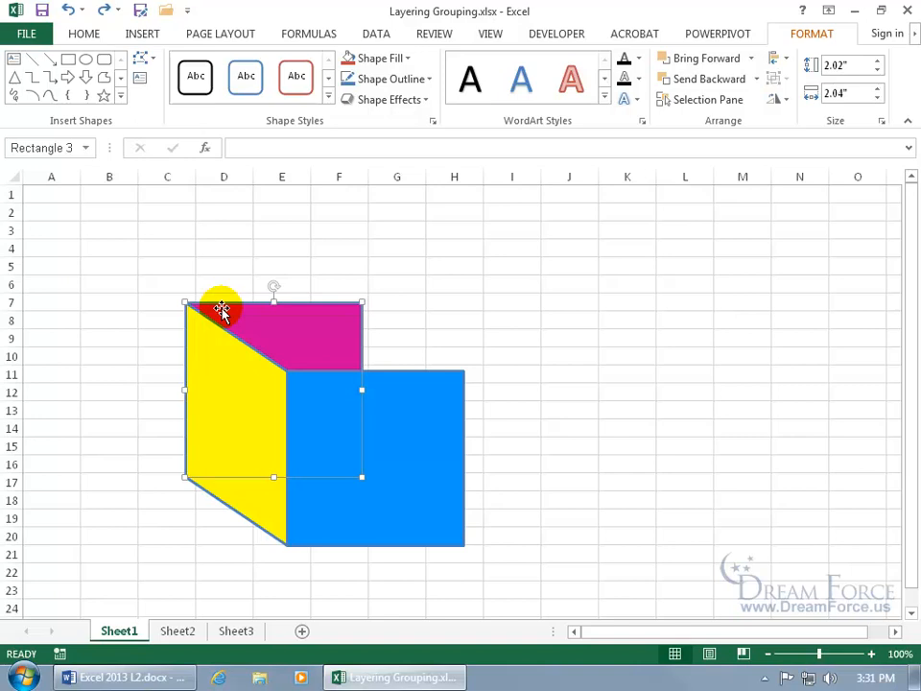
{"action": "mouse_move", "coordinate": [499, 309]}
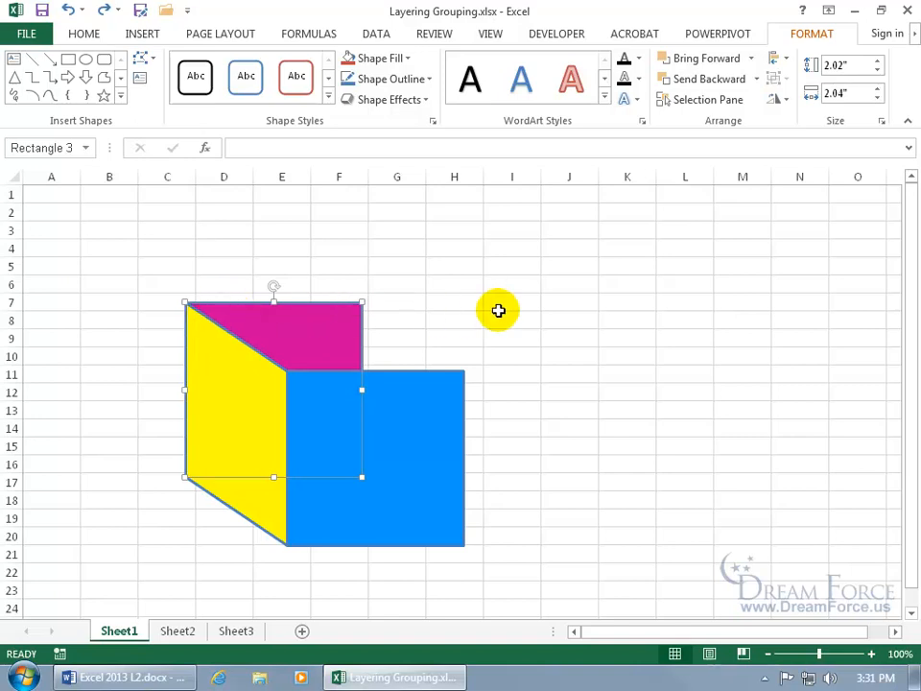
{"action": "mouse_move", "coordinate": [419, 322]}
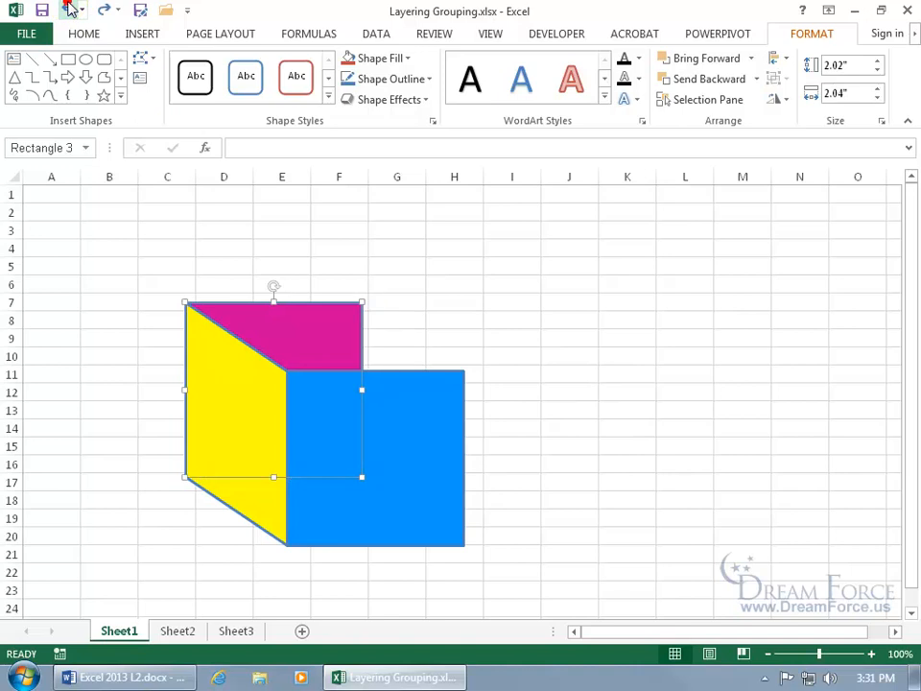
{"action": "mouse_move", "coordinate": [401, 305]}
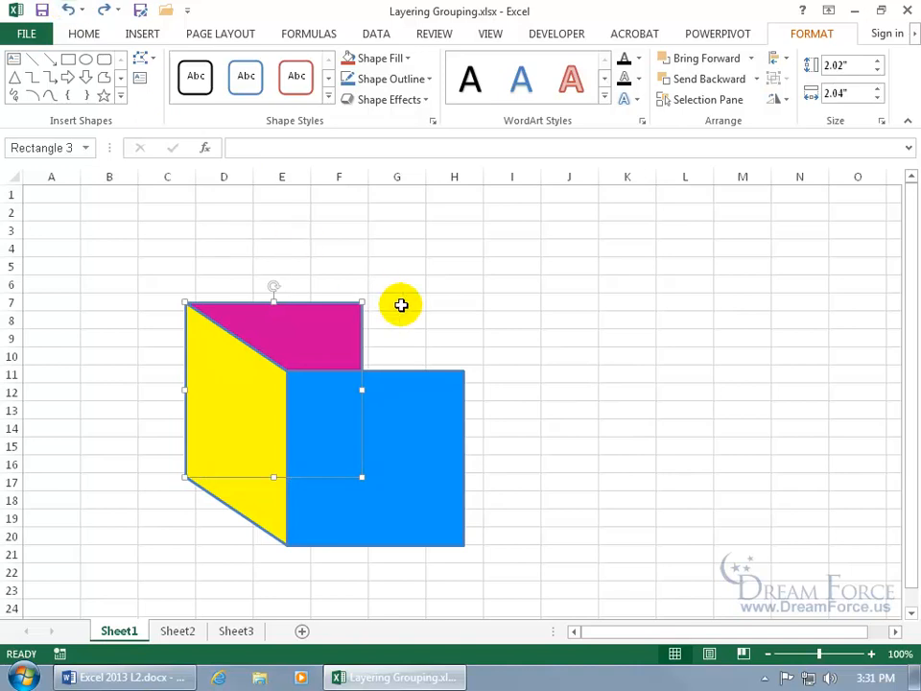
{"action": "mouse_move", "coordinate": [391, 300]}
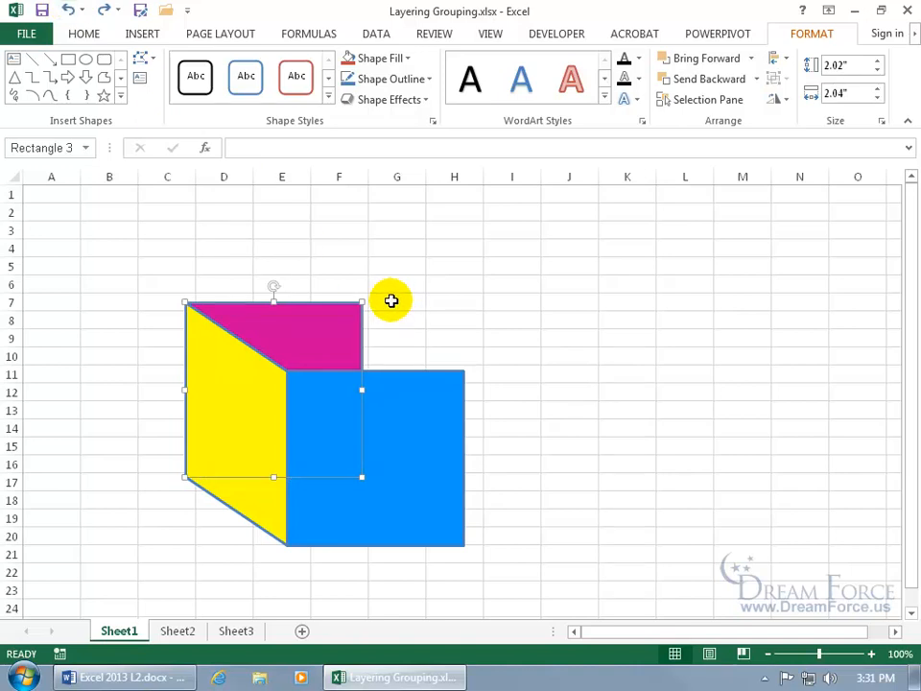
Shift-select all three shapes and show them highlighted in the Selection Pane.
{"action": "left_click", "coordinate": [383, 417]}
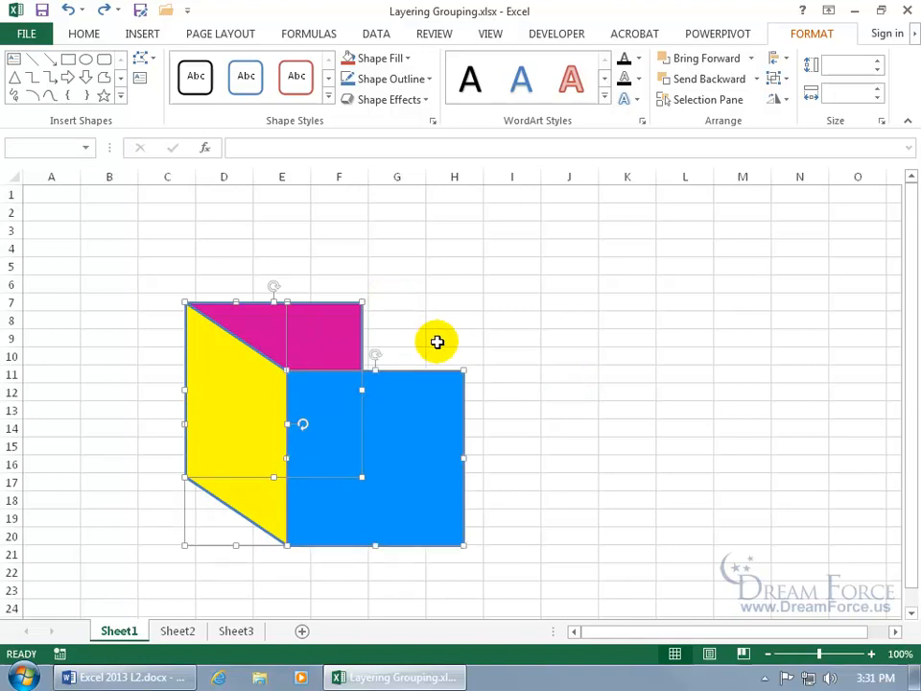
{"action": "mouse_move", "coordinate": [712, 161]}
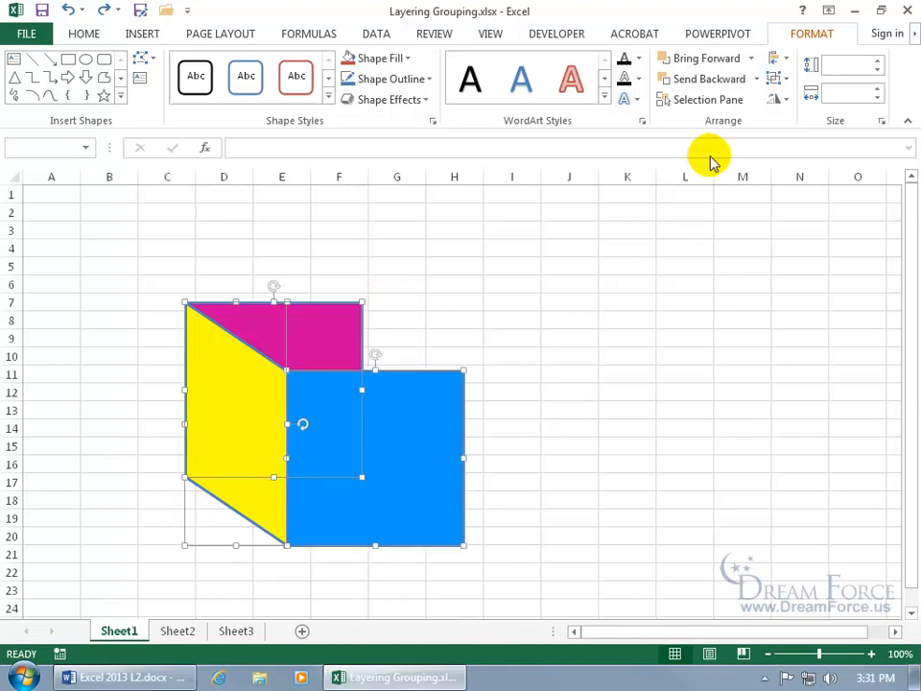
{"action": "left_click", "coordinate": [707, 99]}
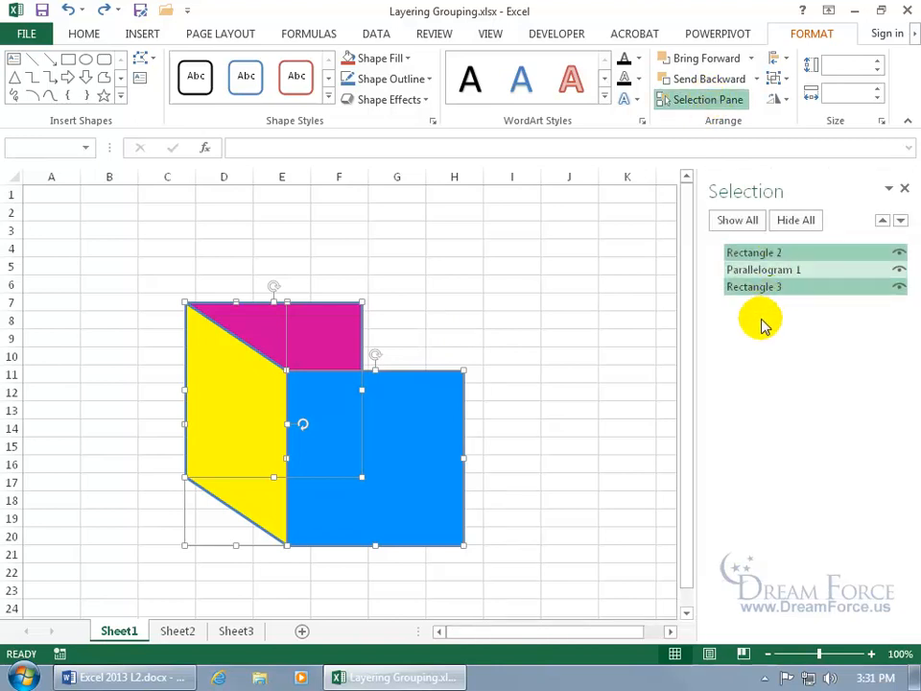
{"action": "left_click", "coordinate": [511, 391]}
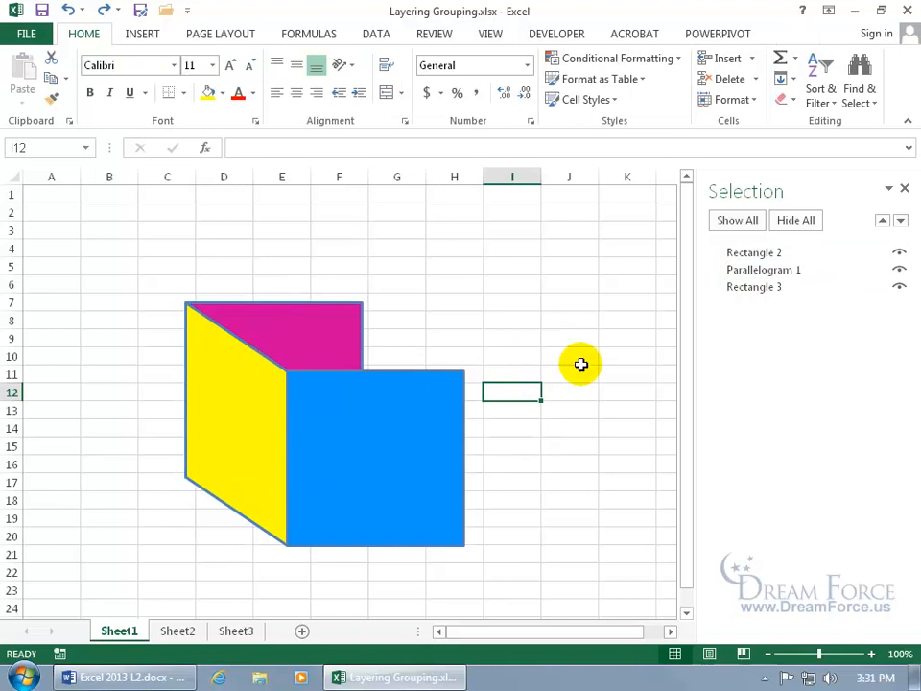
{"action": "left_click", "coordinate": [764, 269]}
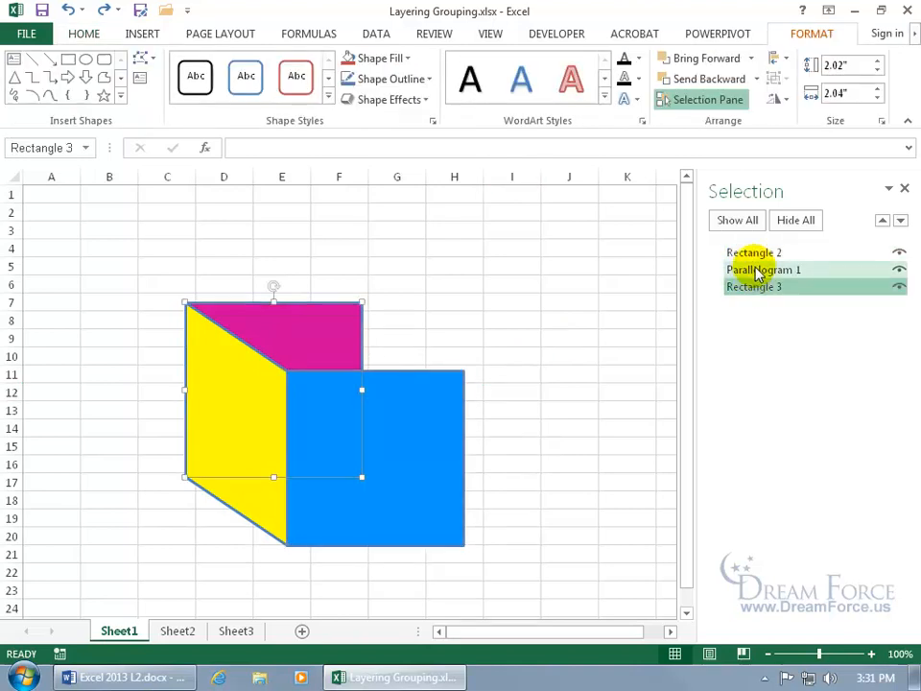
{"action": "left_click", "coordinate": [754, 286]}
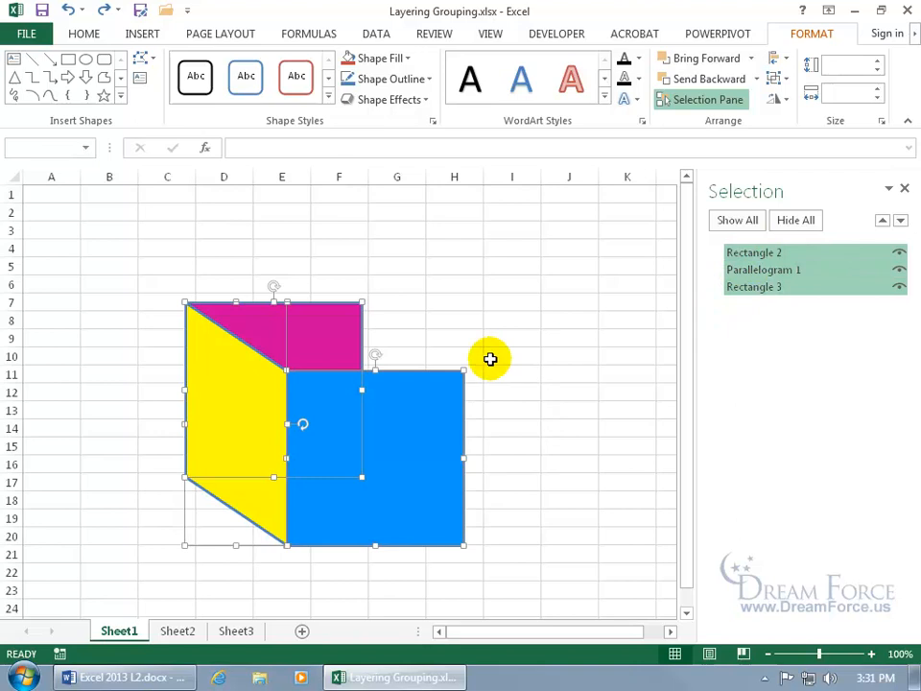
{"action": "left_click", "coordinate": [795, 220]}
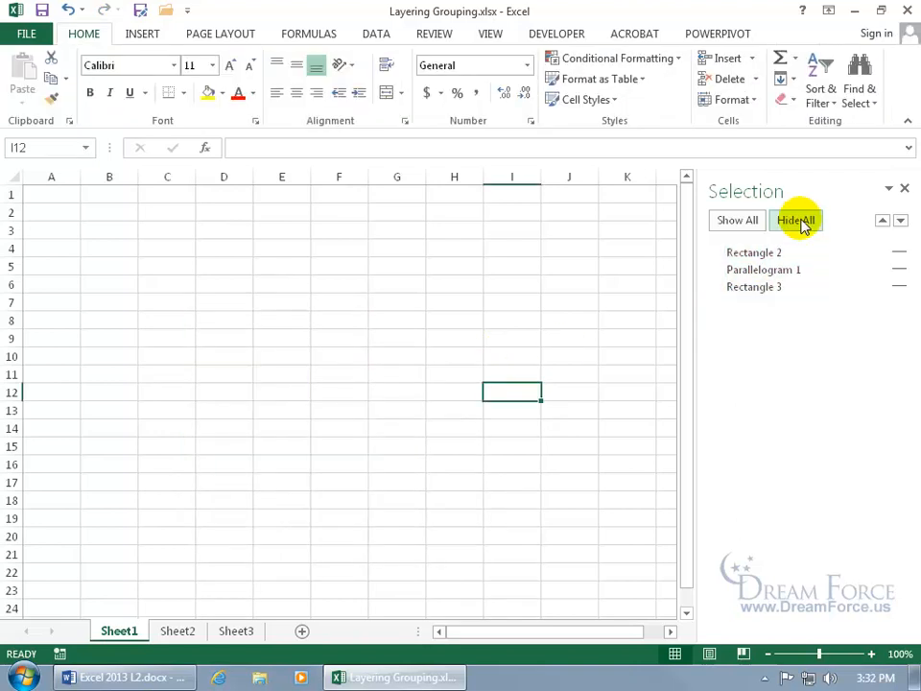
{"action": "left_click", "coordinate": [736, 220]}
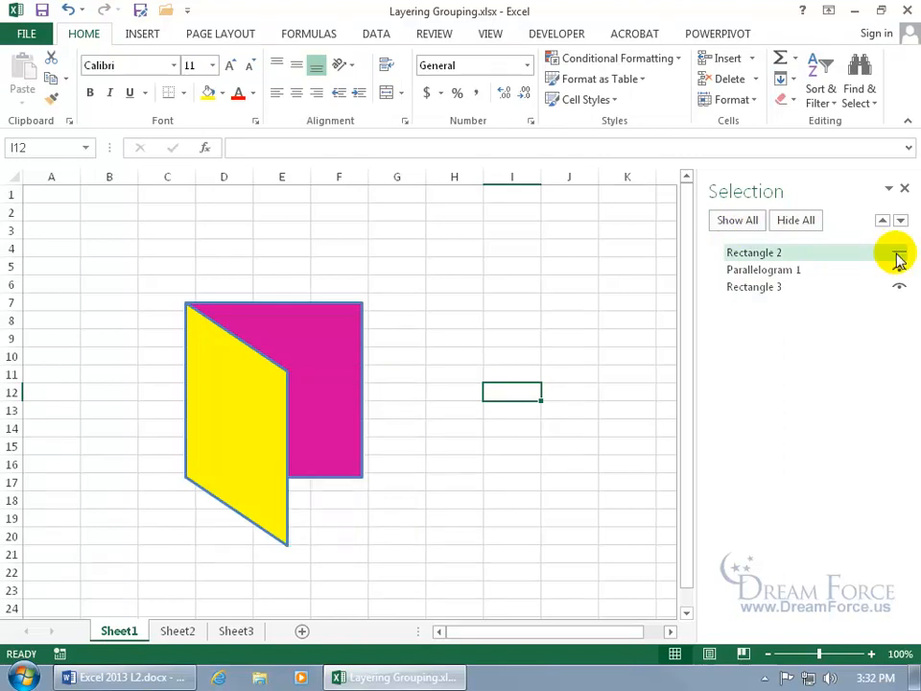
{"action": "left_click", "coordinate": [897, 257]}
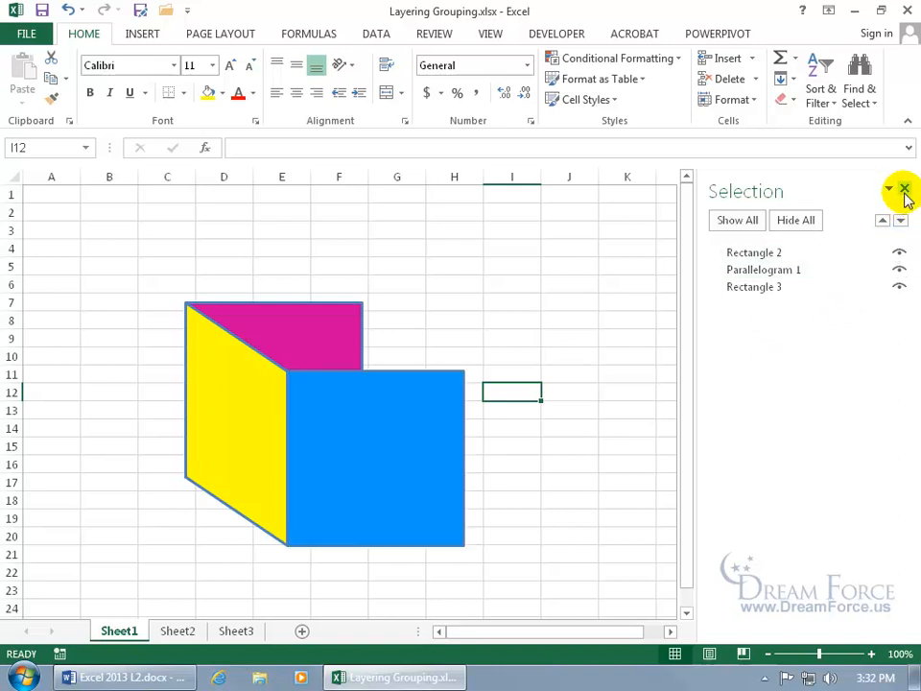
Close the Selection Pane and start reselecting the box shapes to move them right.
{"action": "left_click", "coordinate": [903, 188]}
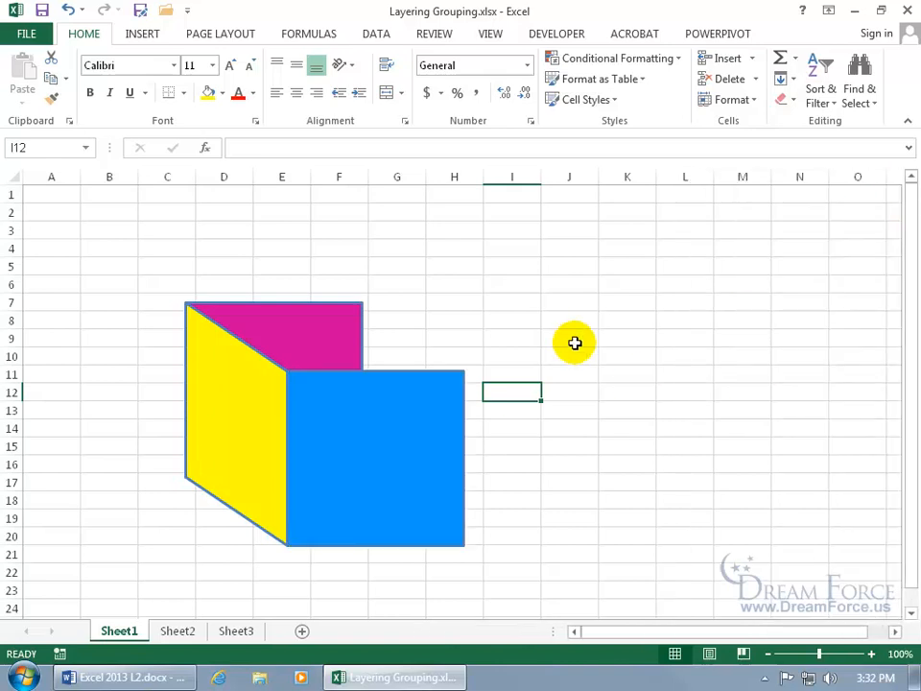
{"action": "left_click", "coordinate": [388, 429]}
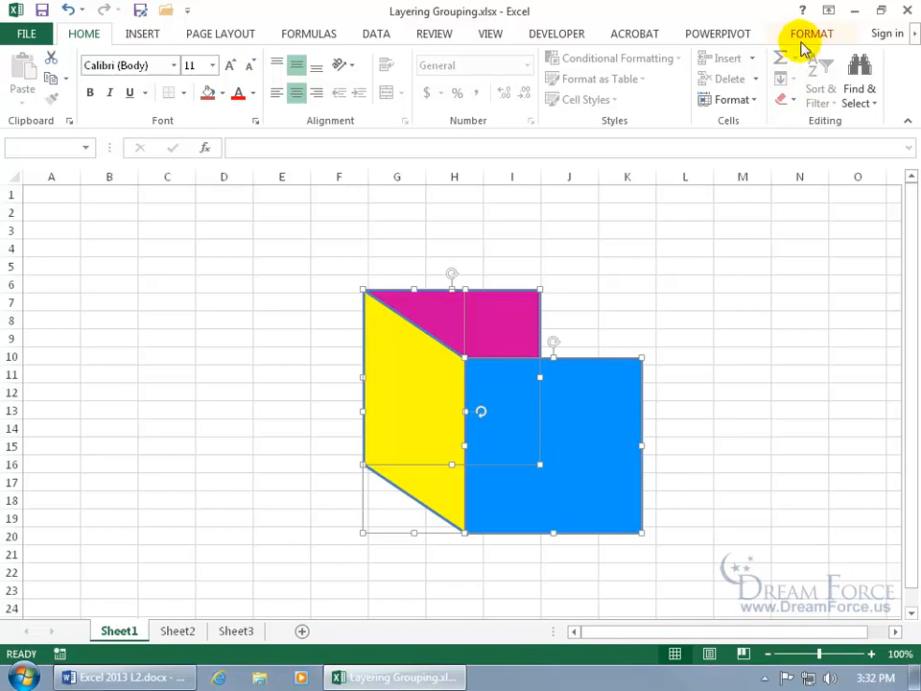
Group the magenta, yellow and blue shapes into one object via the right-click Group command.
{"action": "left_click", "coordinate": [811, 34]}
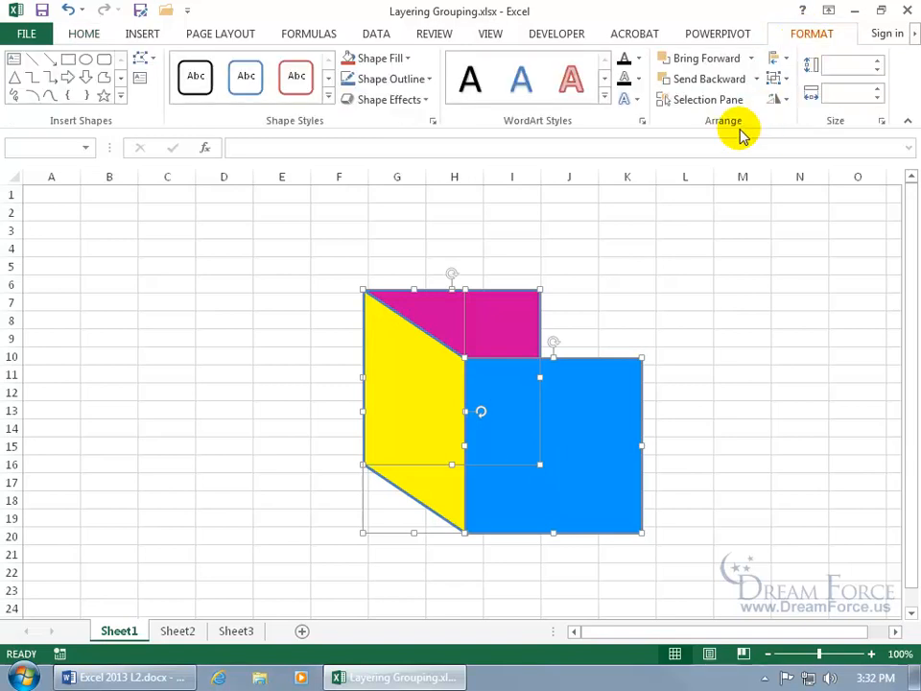
{"action": "left_click", "coordinate": [777, 78]}
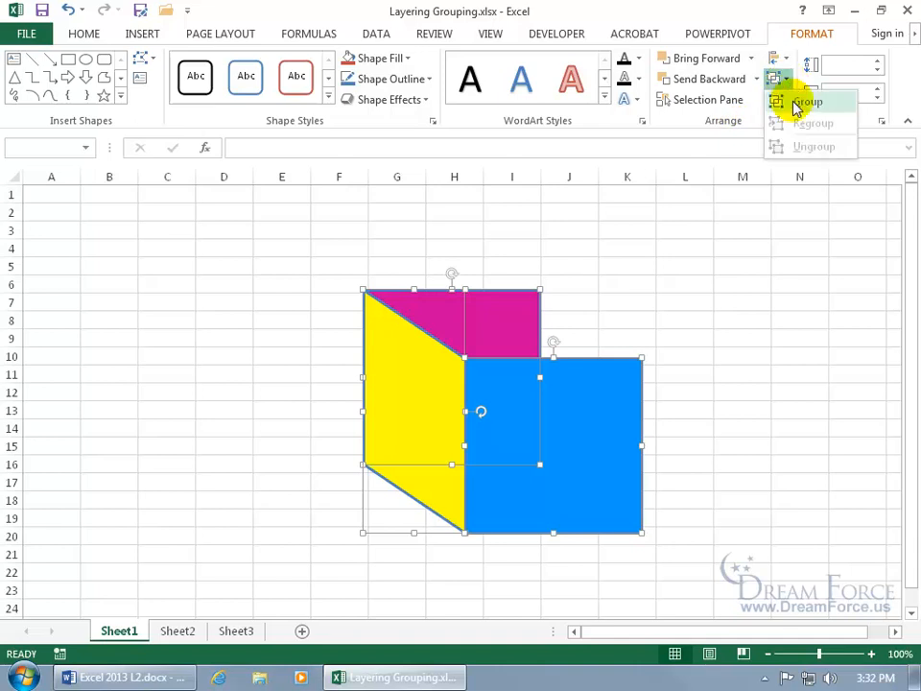
{"action": "right_click", "coordinate": [504, 388]}
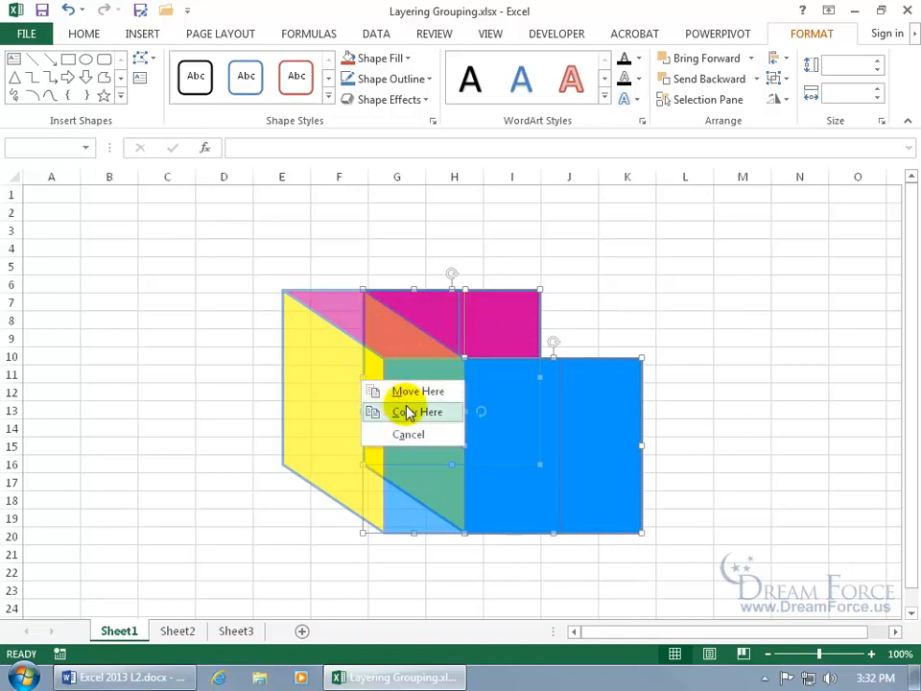
{"action": "mouse_move", "coordinate": [418, 412]}
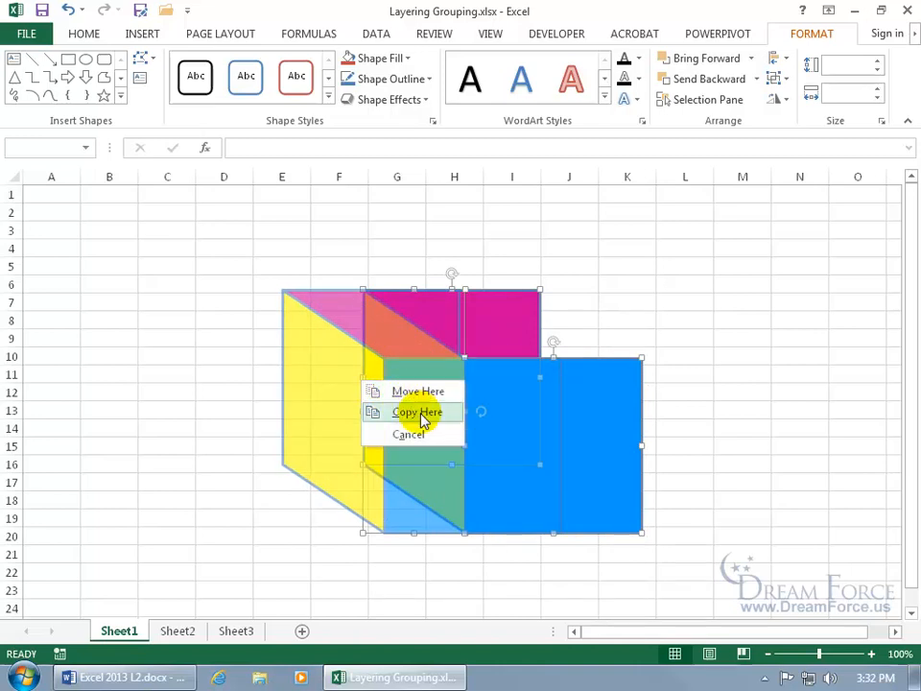
{"action": "left_click", "coordinate": [418, 390]}
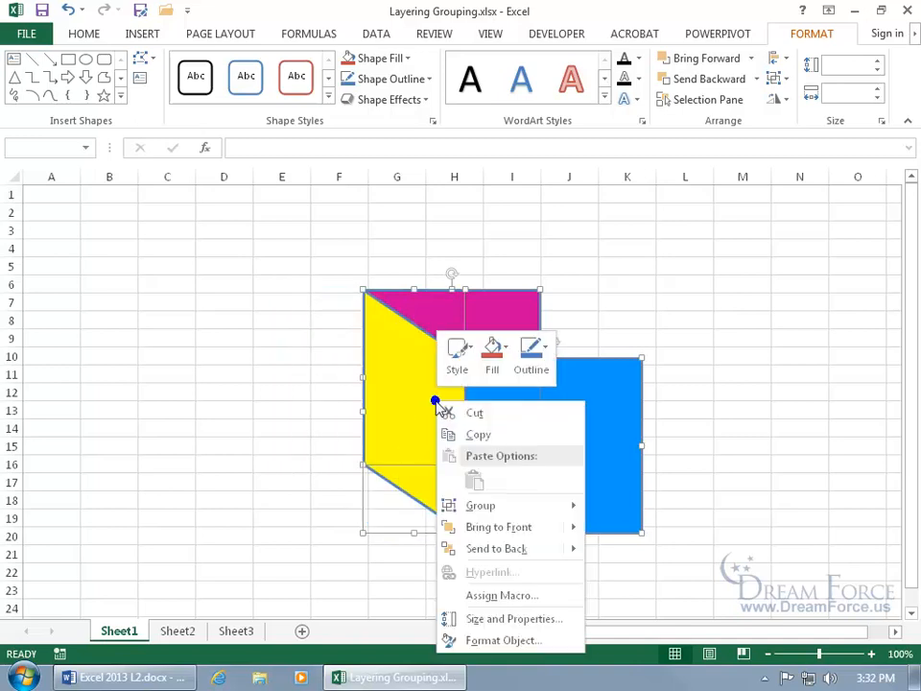
{"action": "mouse_move", "coordinate": [480, 506]}
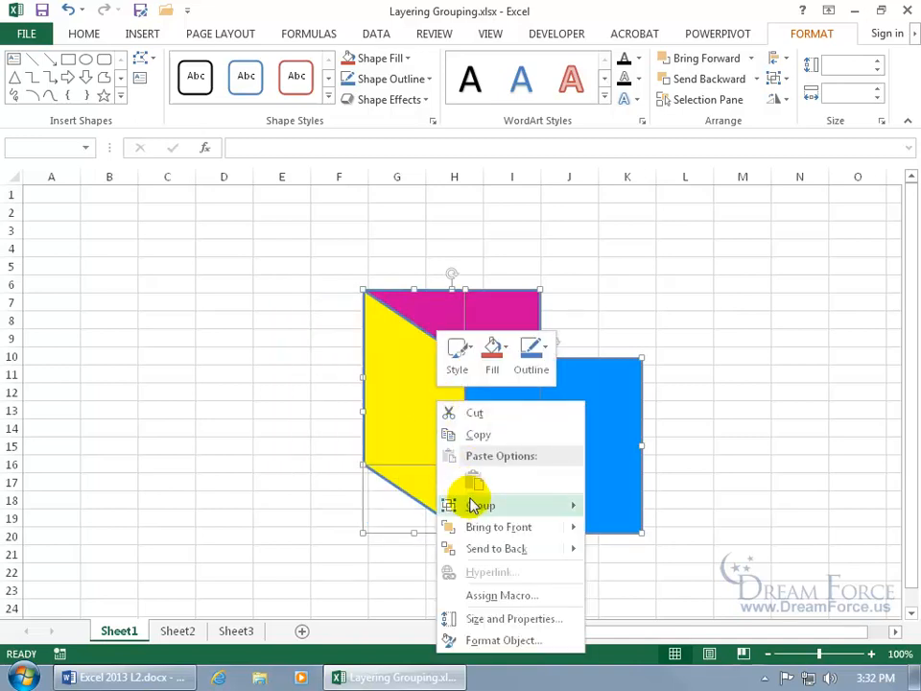
{"action": "left_click", "coordinate": [481, 504]}
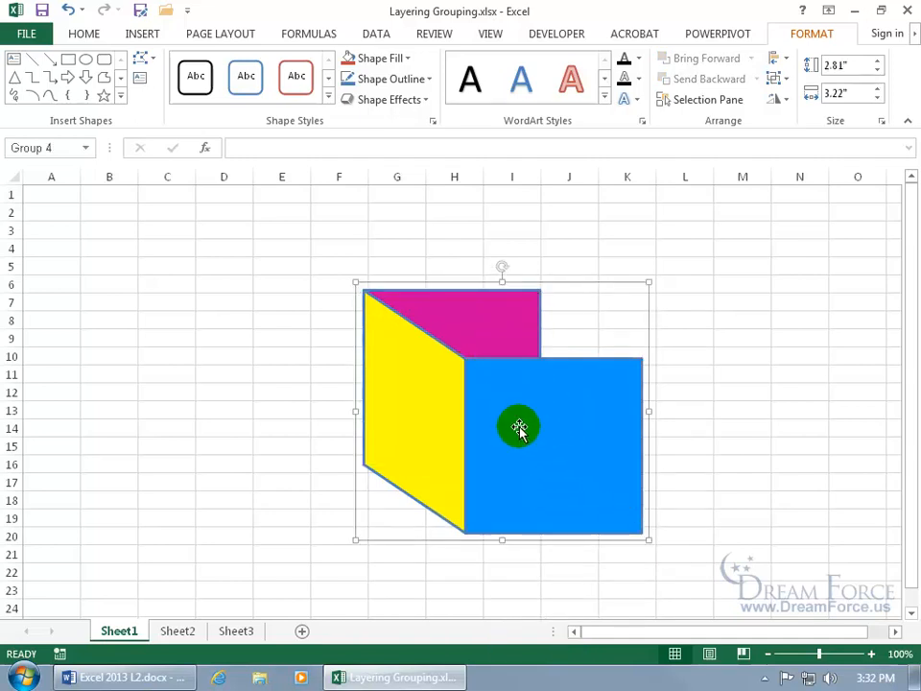
Drag the grouped box to a new spot, then select the yellow parallelogram inside the group.
{"action": "left_click_drag", "start_coordinate": [521, 428], "coordinate": [289, 403]}
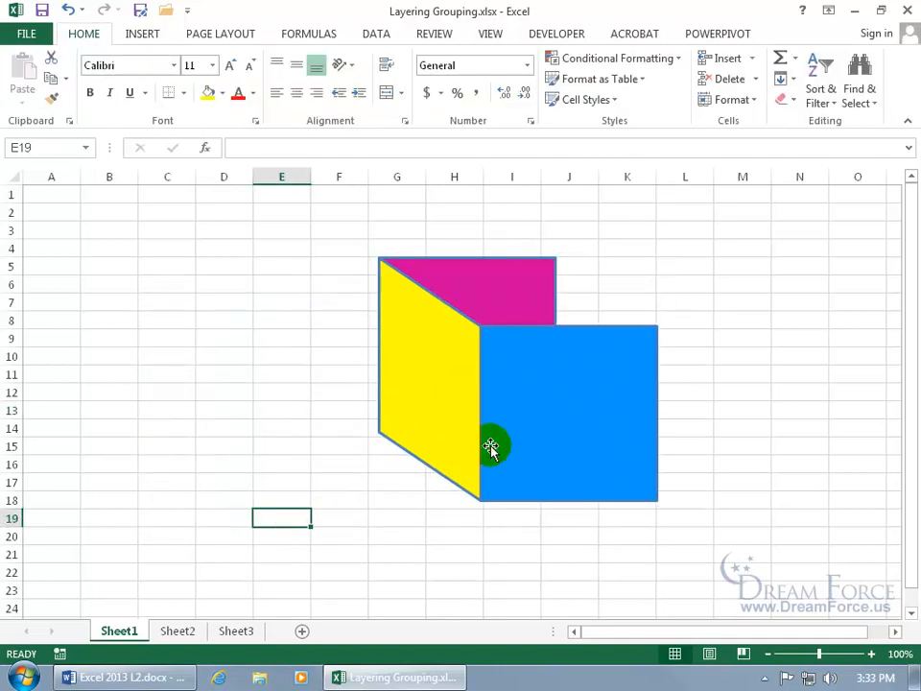
{"action": "right_click", "coordinate": [492, 449]}
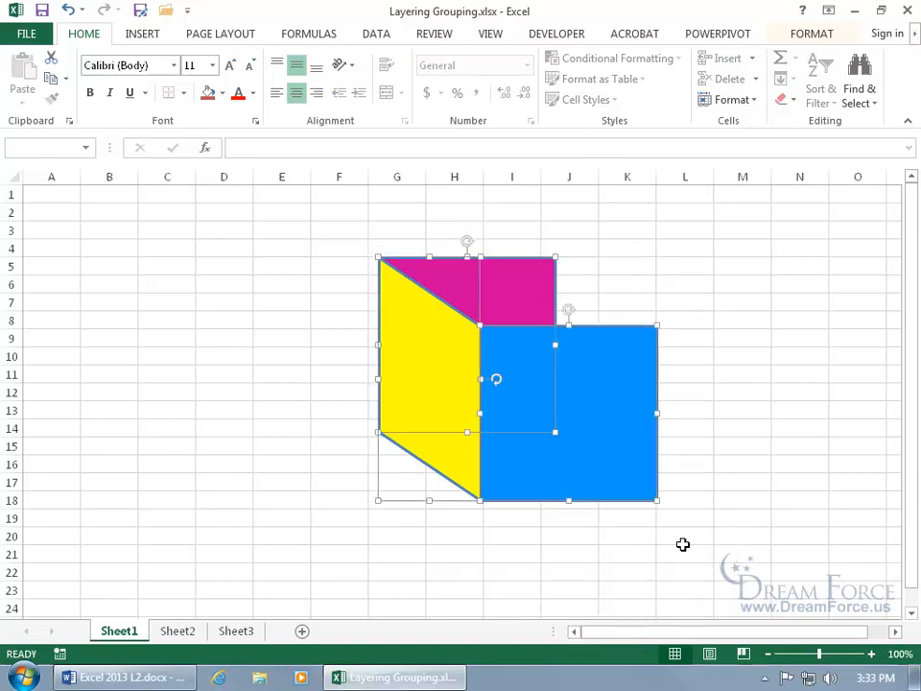
{"action": "left_click", "coordinate": [556, 432]}
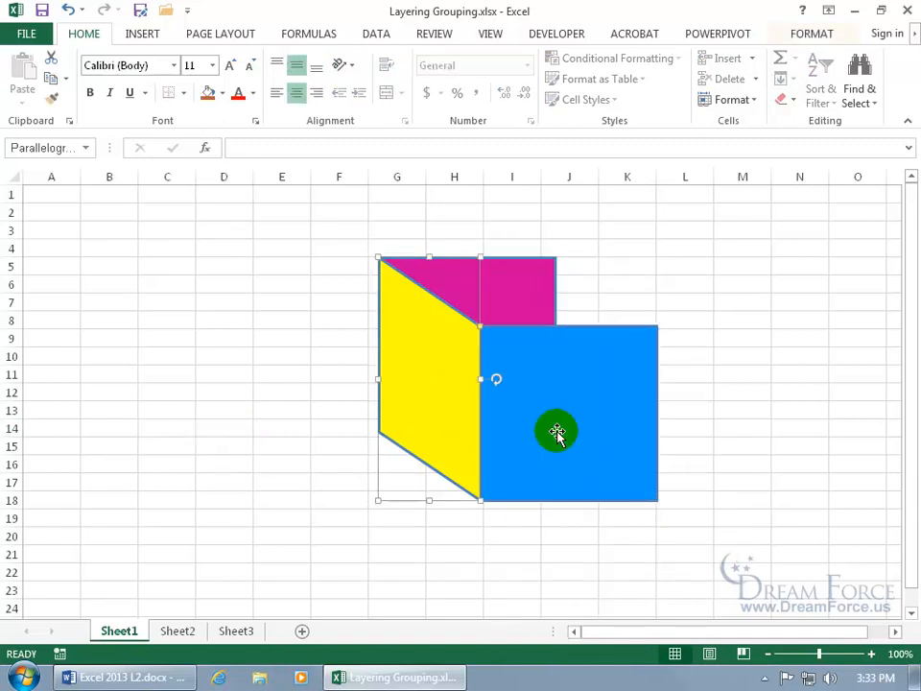